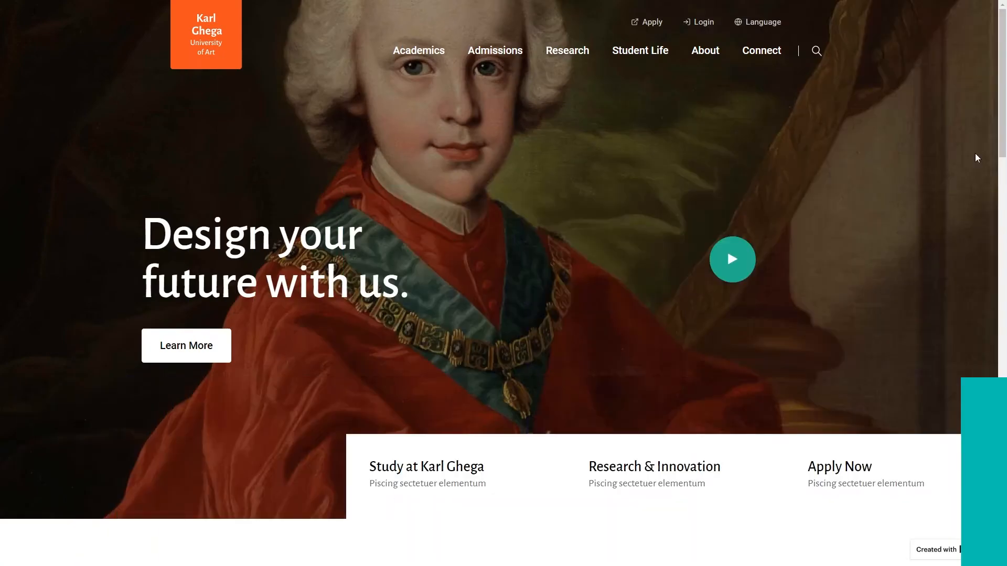
# Browse the Neuron demos and open DoTech Store to view its Phones mega menu
pyautogui.click(418, 51)
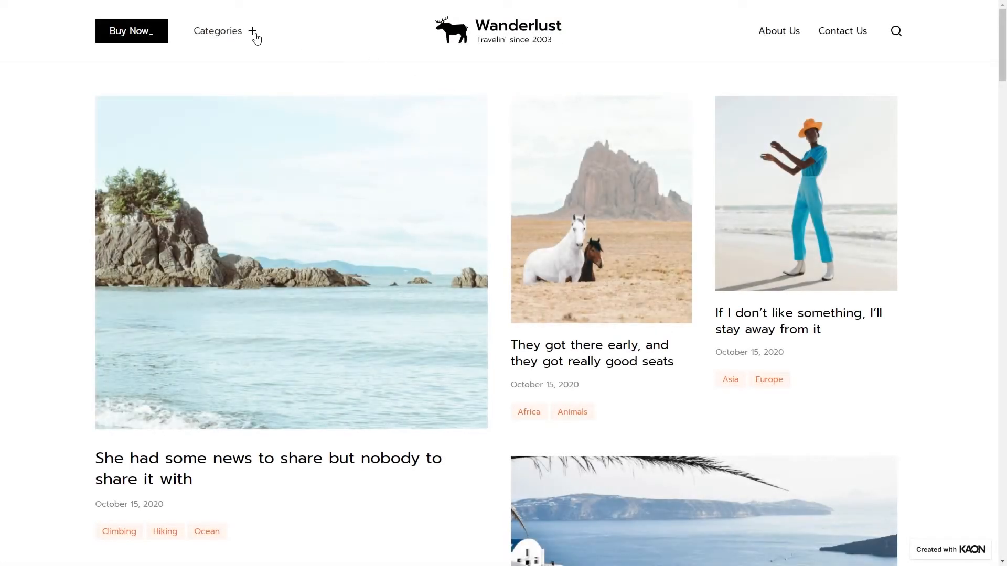
pyautogui.click(895, 31)
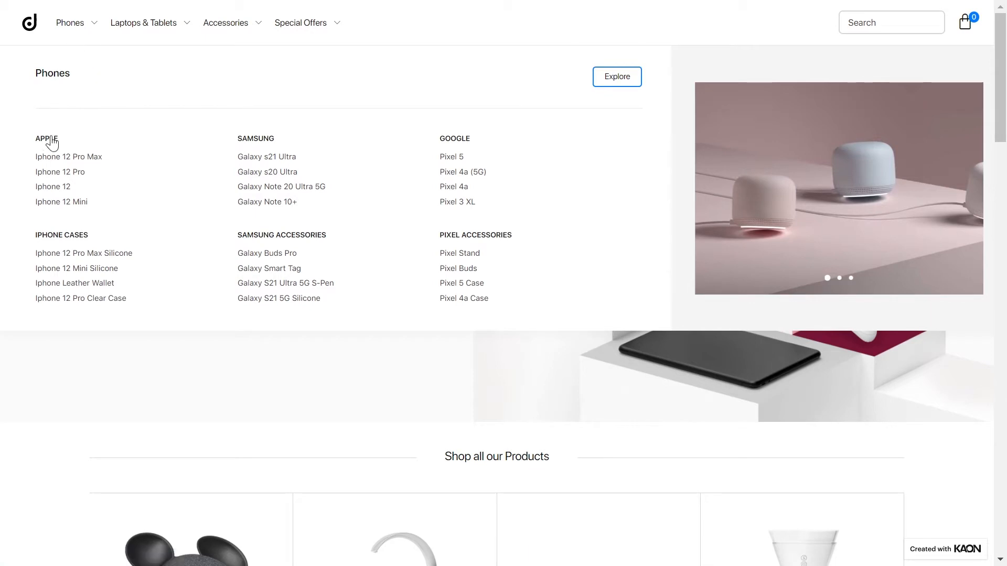
pyautogui.moveTo(54, 186)
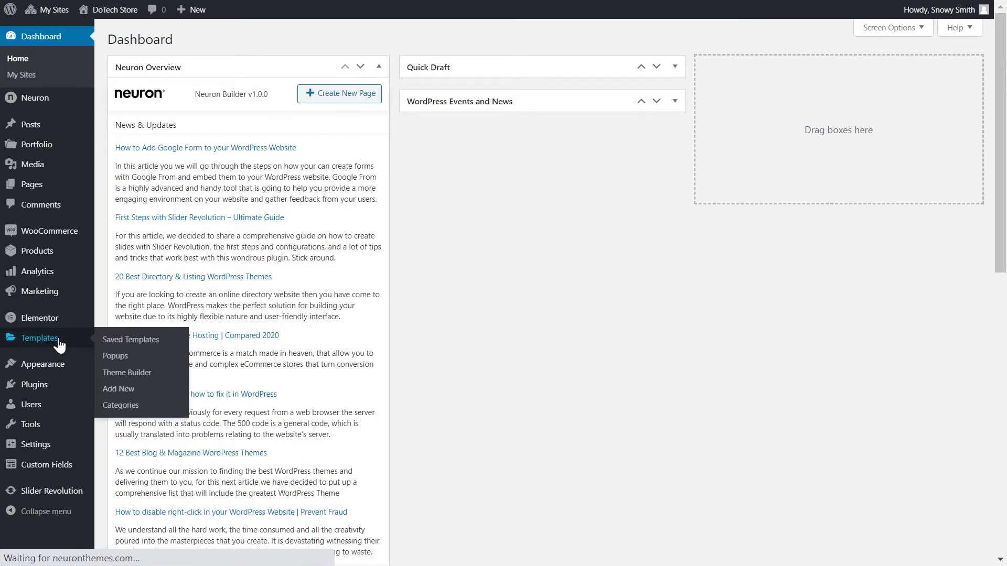
# Create a new saved template with its type chosen, and dismiss the template library
pyautogui.click(130, 339)
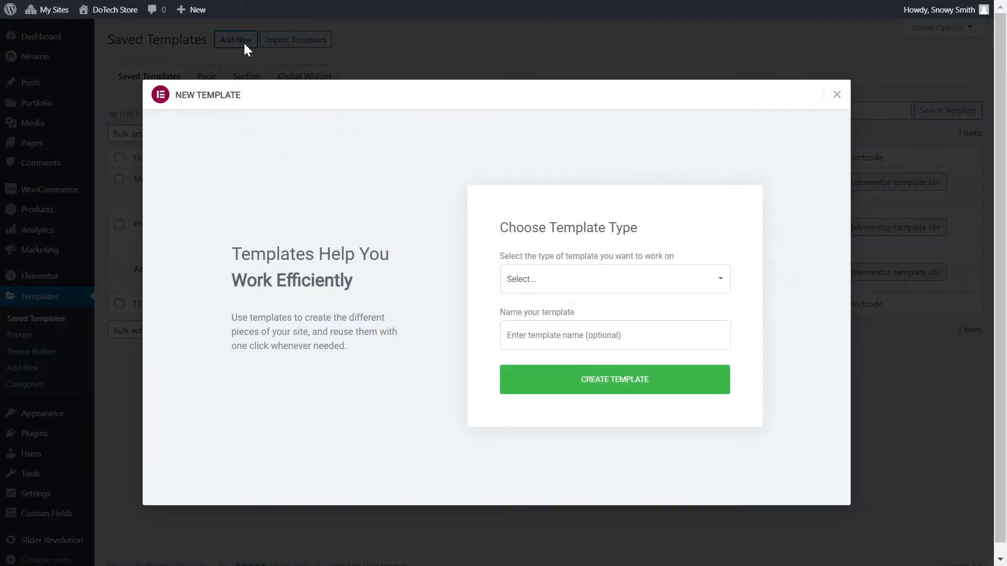
pyautogui.click(613, 279)
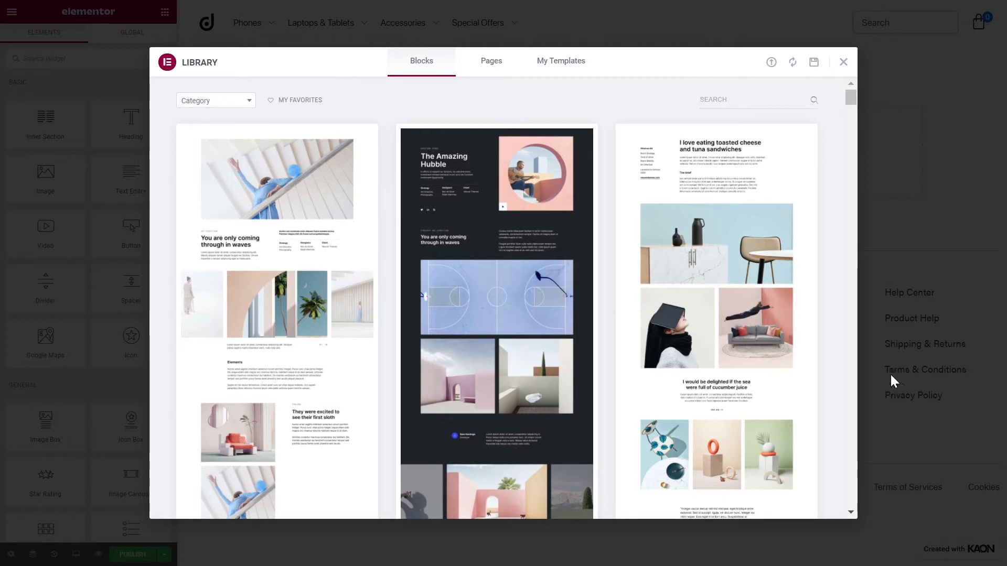
pyautogui.click(843, 62)
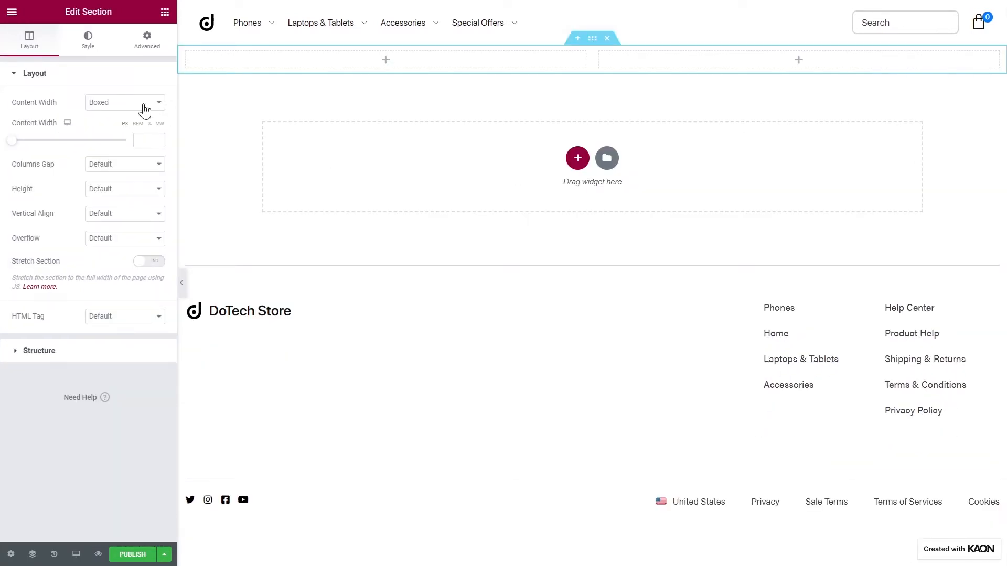
# Set the section structure to 66/33 with a classic global-colour background
pyautogui.click(125, 103)
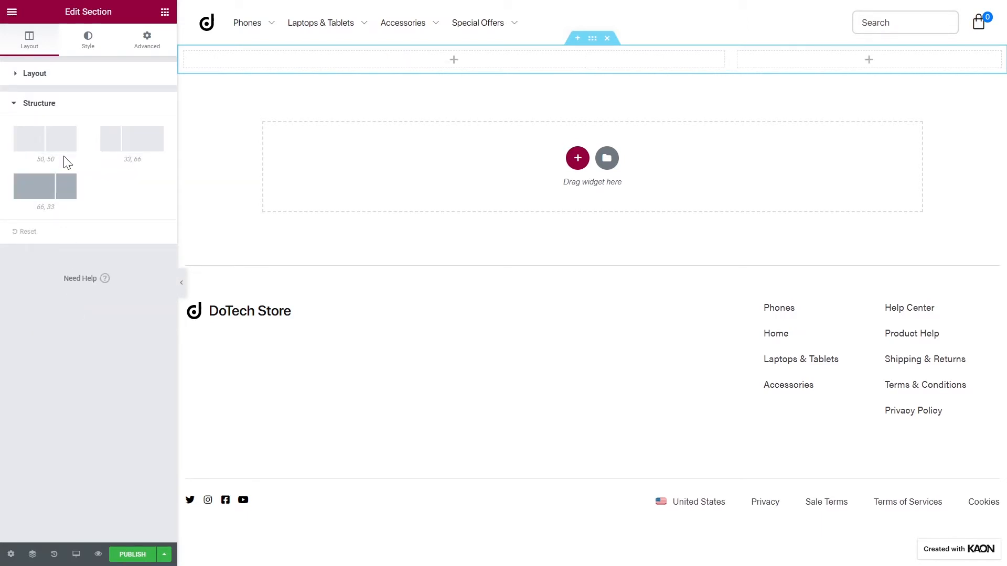
pyautogui.click(88, 38)
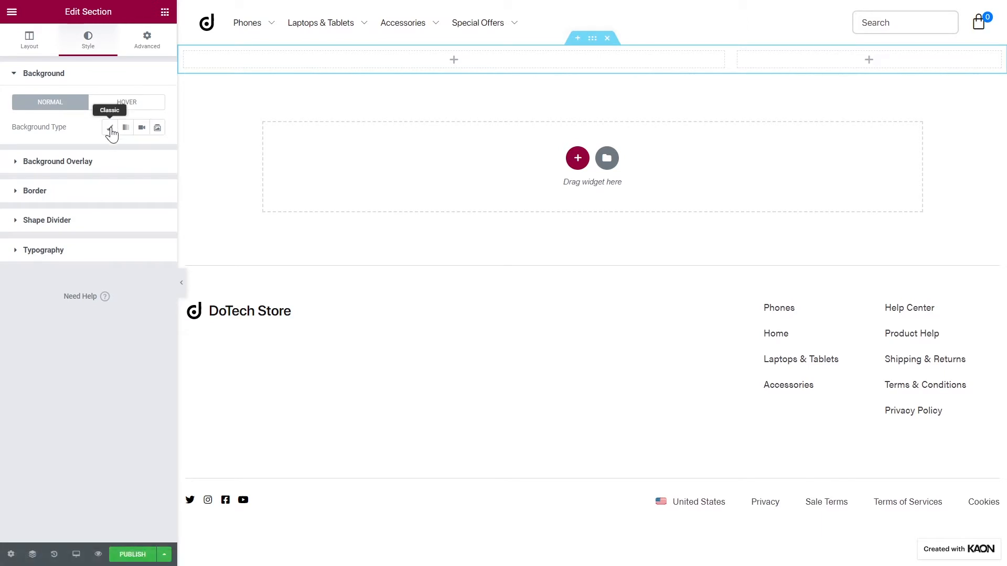
pyautogui.click(110, 127)
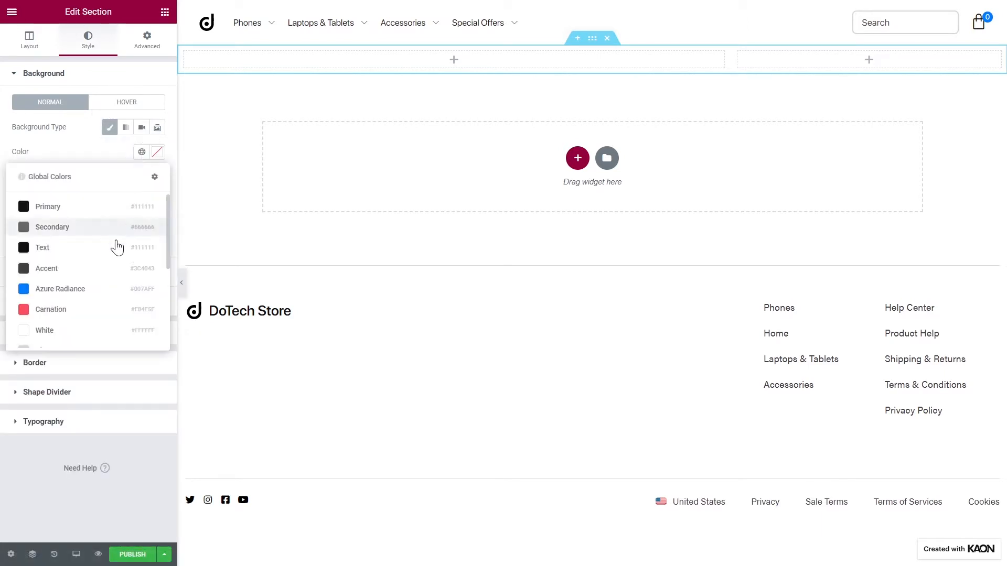
pyautogui.click(125, 126)
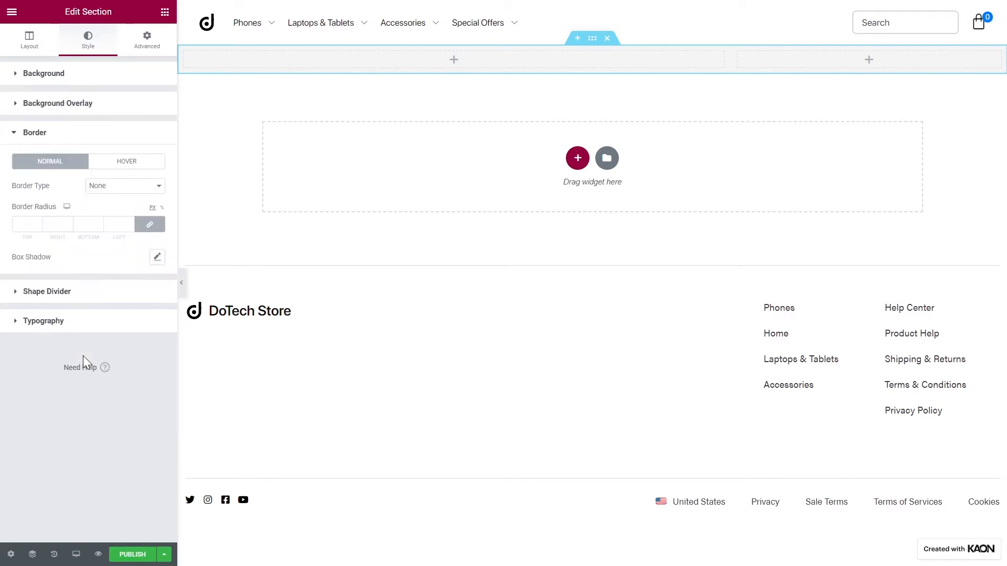
# Add a solid 1 px top border in Border Color - Section, plus a box shadow
pyautogui.click(124, 186)
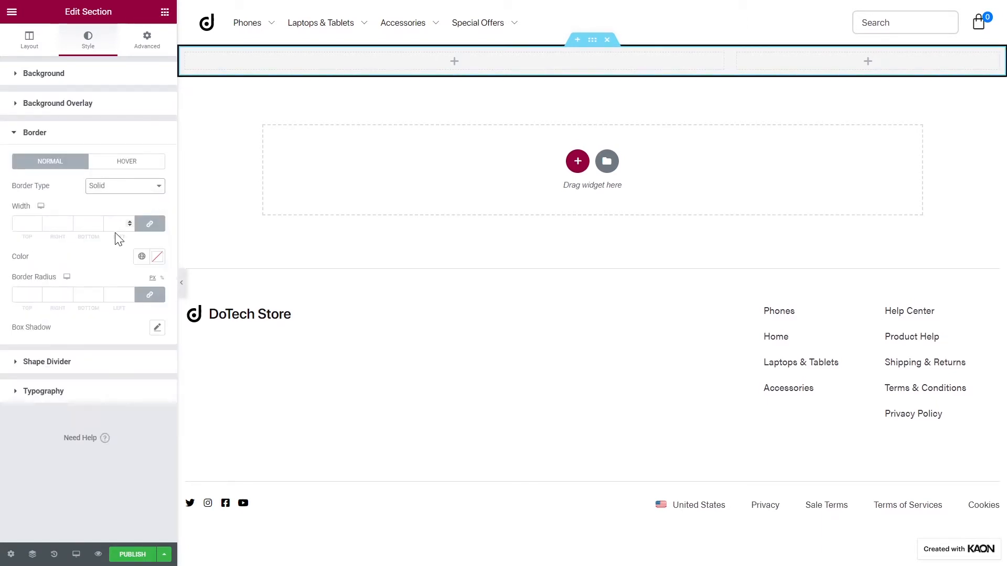
pyautogui.write('1')
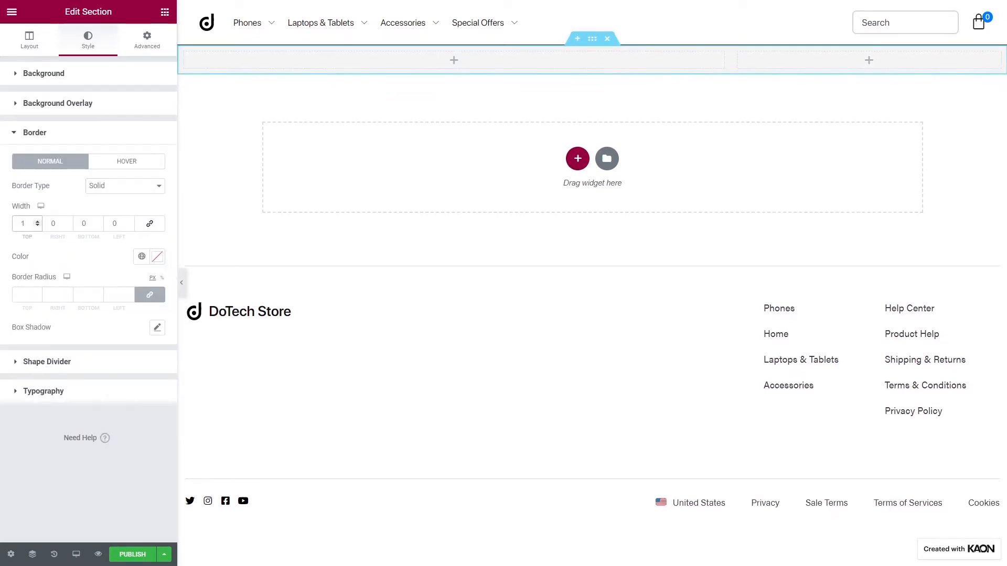
pyautogui.click(142, 256)
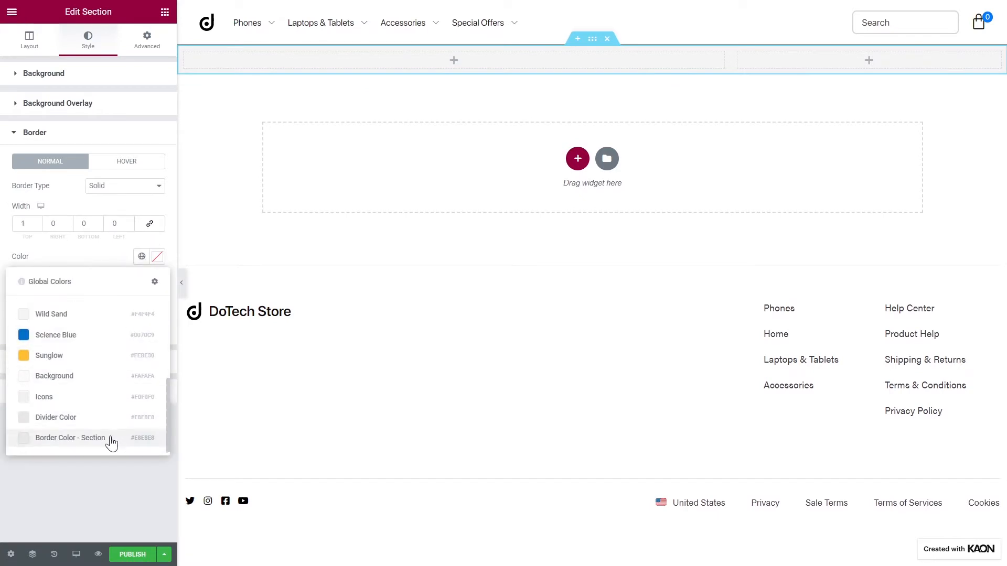
pyautogui.click(148, 359)
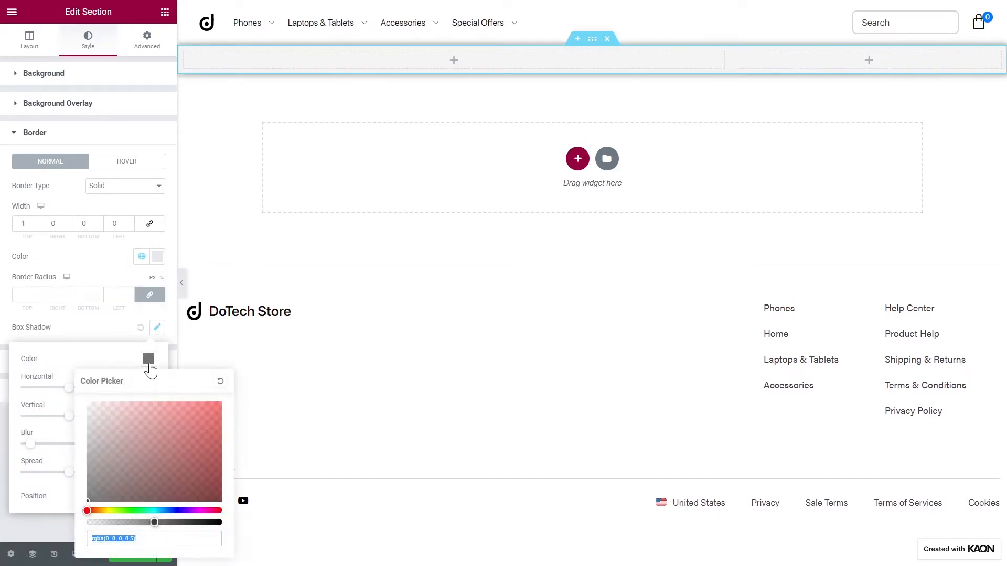
pyautogui.click(147, 359)
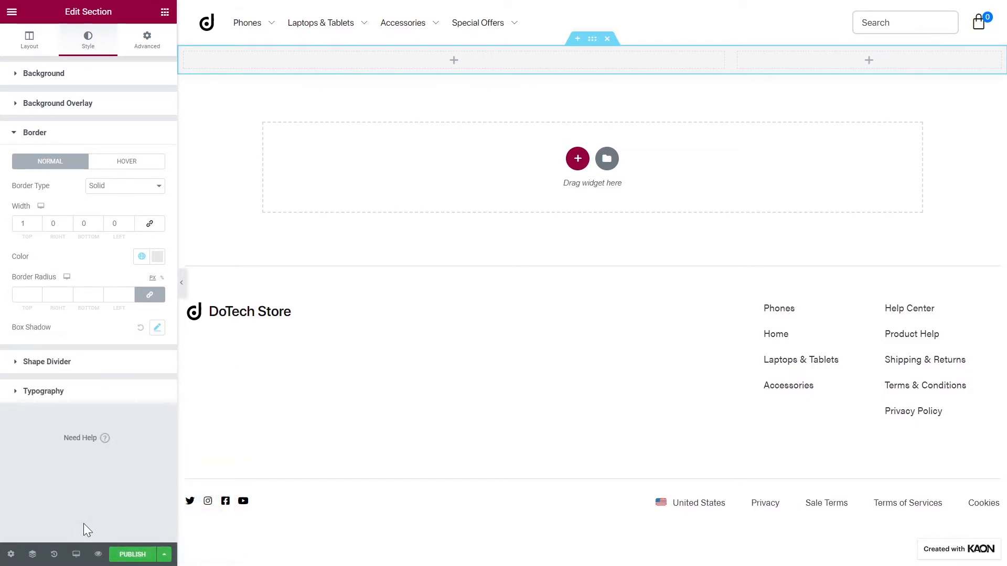
pyautogui.moveTo(201, 71)
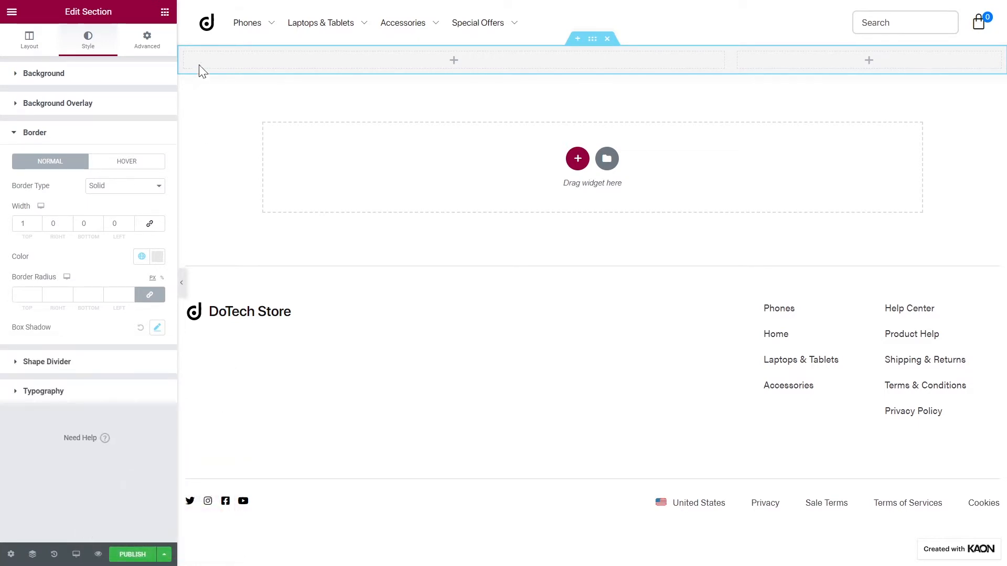
# Set the left column's horizontal alignment to Space Between
pyautogui.click(454, 60)
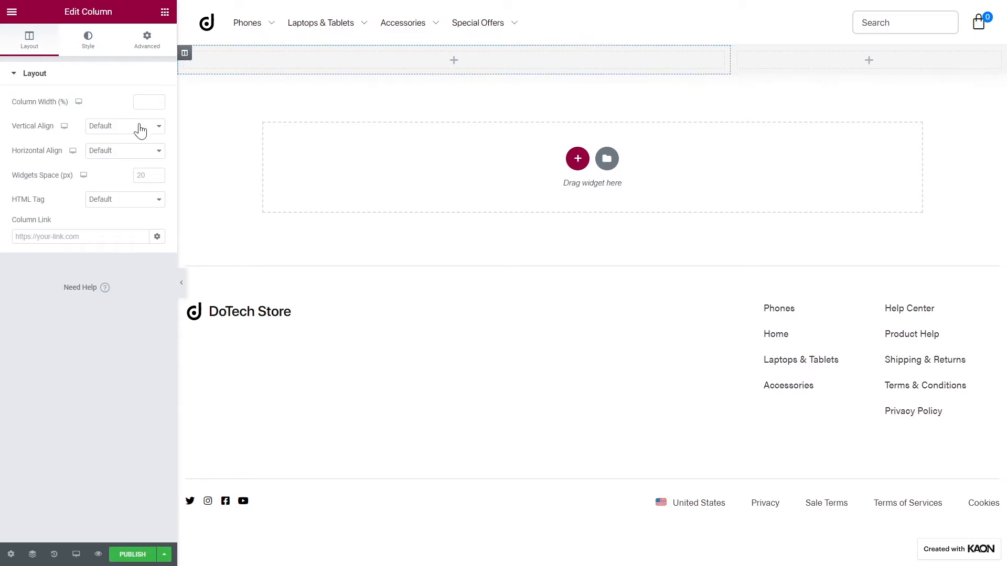
pyautogui.click(125, 151)
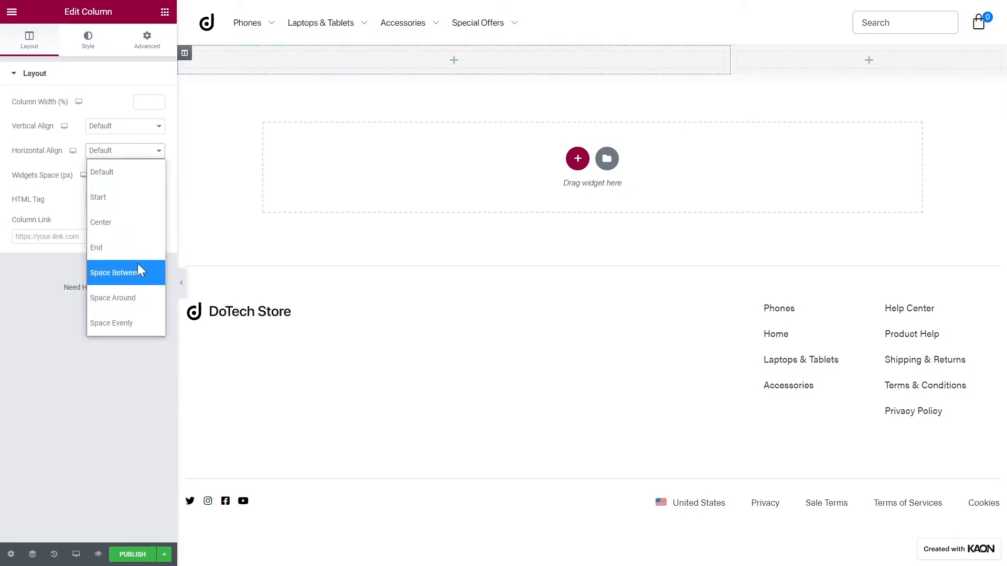
pyautogui.click(114, 272)
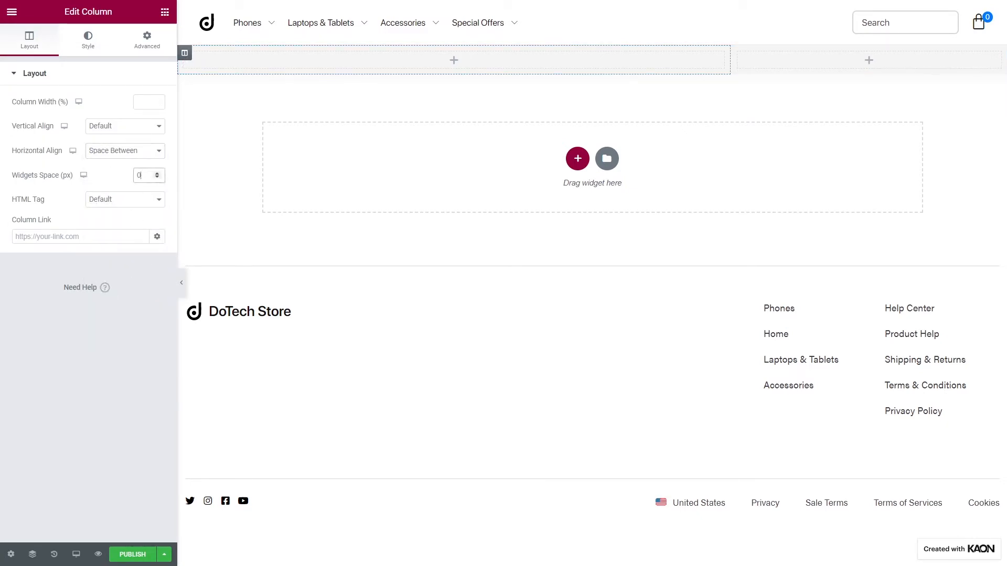
# Give the left column a classic colour background and 45 px padding
pyautogui.click(89, 38)
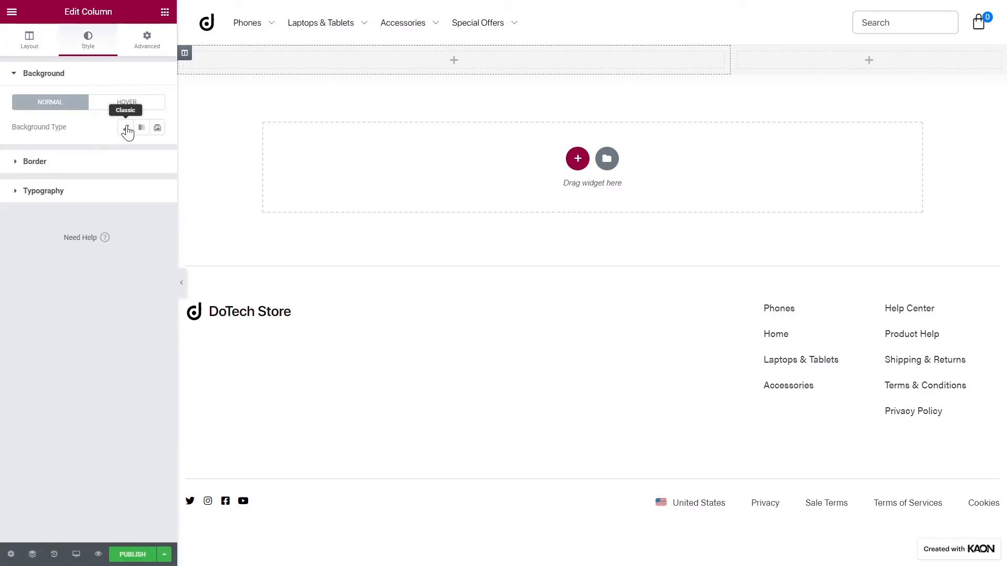
pyautogui.click(125, 127)
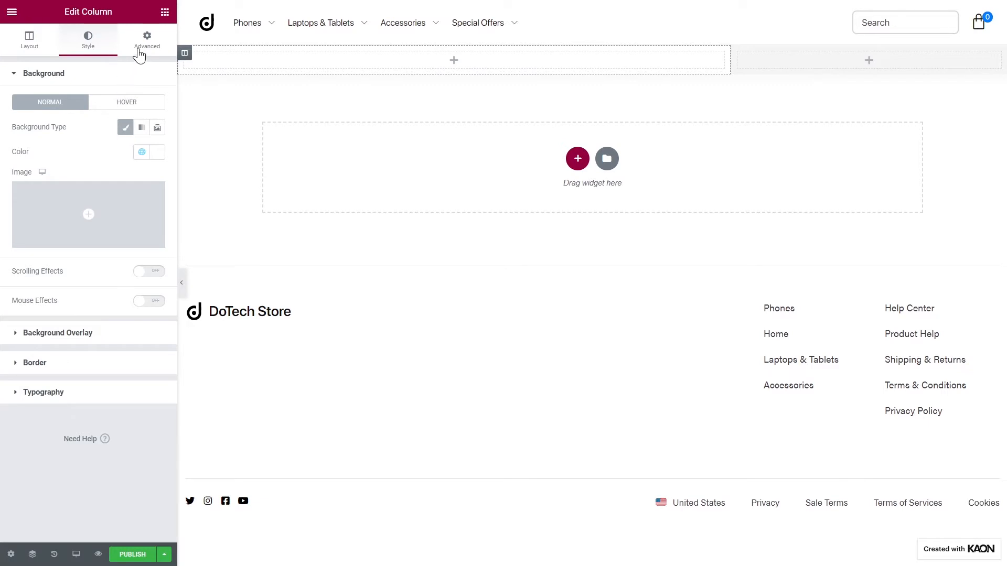
pyautogui.click(146, 39)
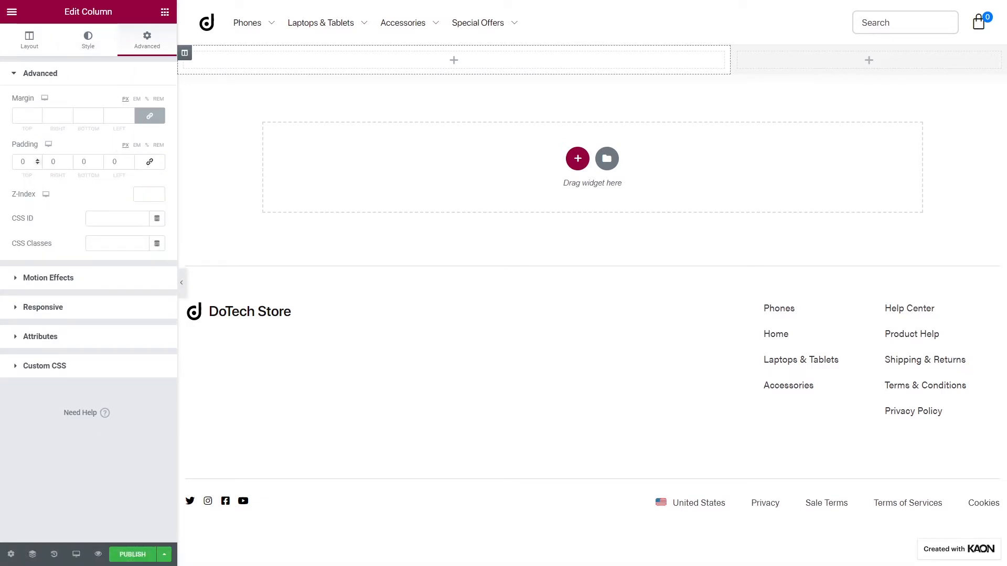
pyautogui.write('45')
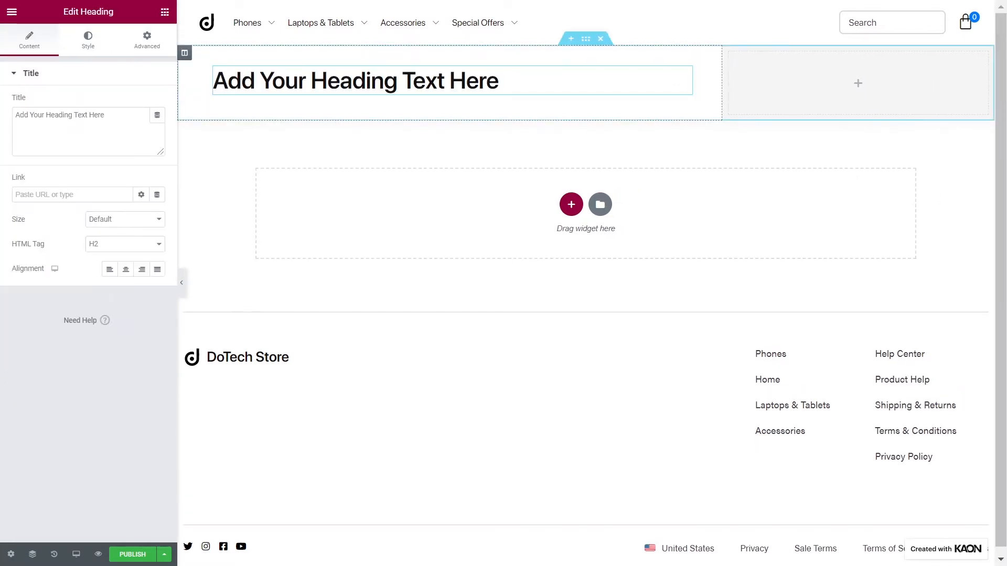
# Retitle the heading 'Phones' and make it an H6
pyautogui.write('Phones')
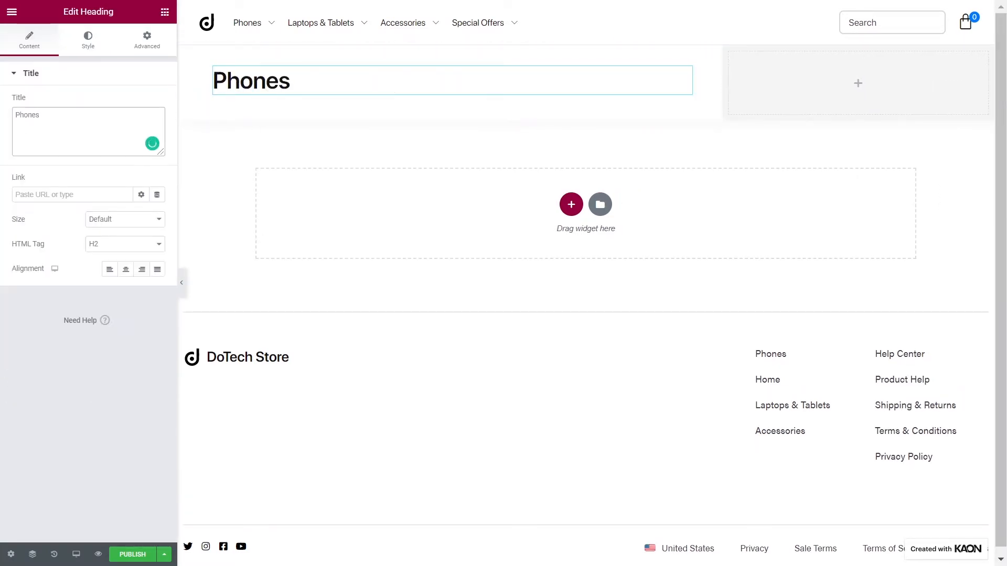
pyautogui.click(125, 243)
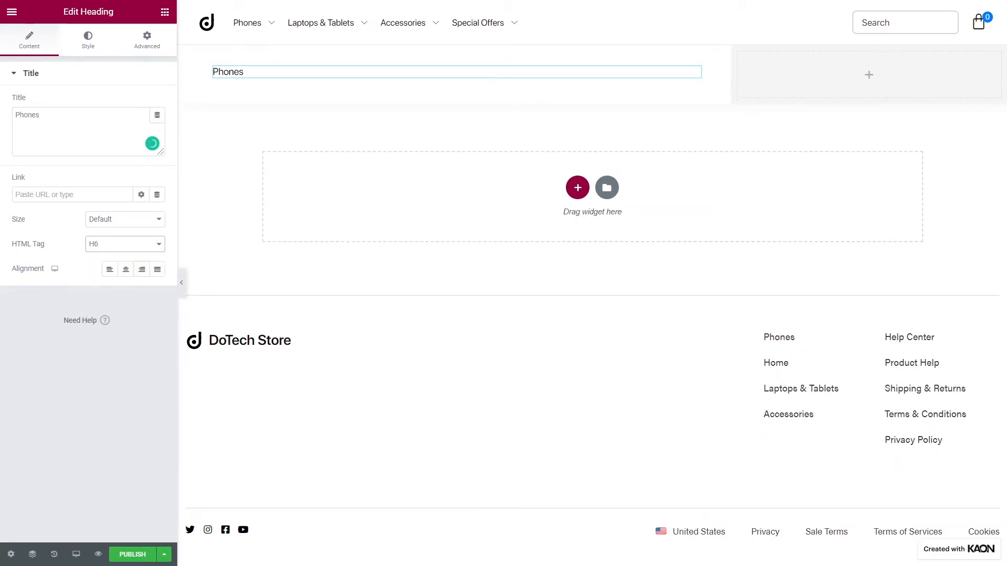
pyautogui.click(88, 39)
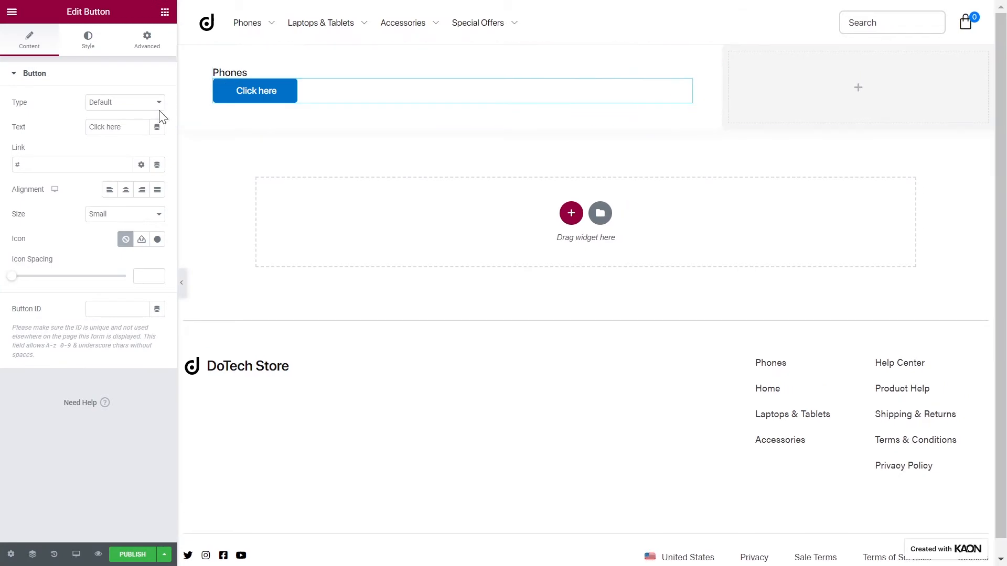
# Add an 'Explore' button with a 2 px solid blue border and 5/18 padding
pyautogui.write('Explore')
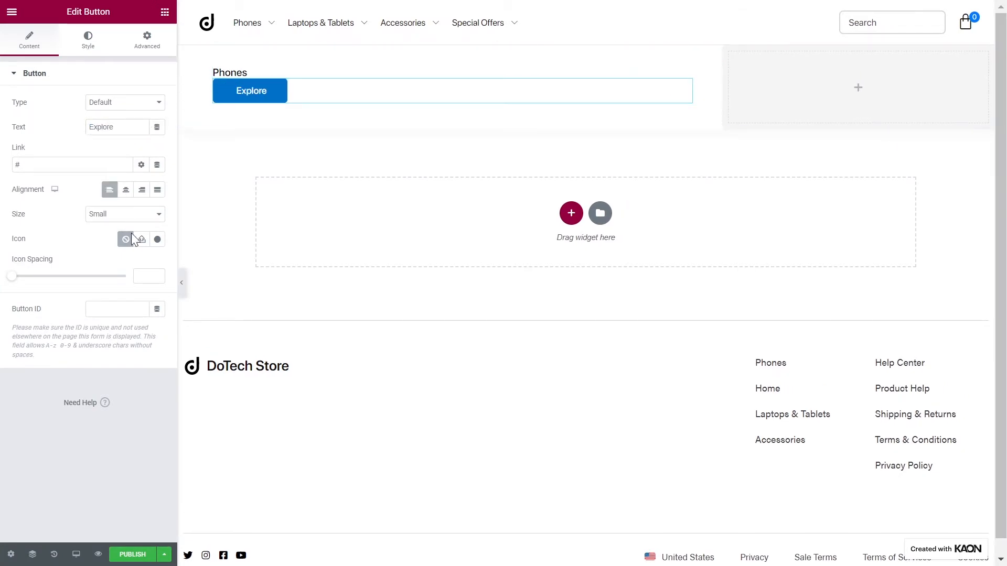
pyautogui.click(88, 38)
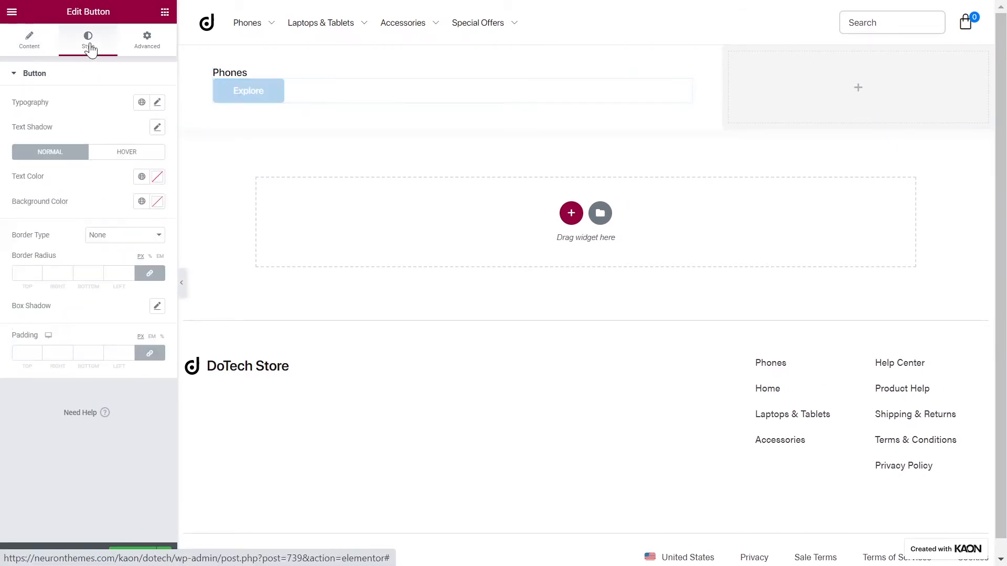
pyautogui.click(142, 102)
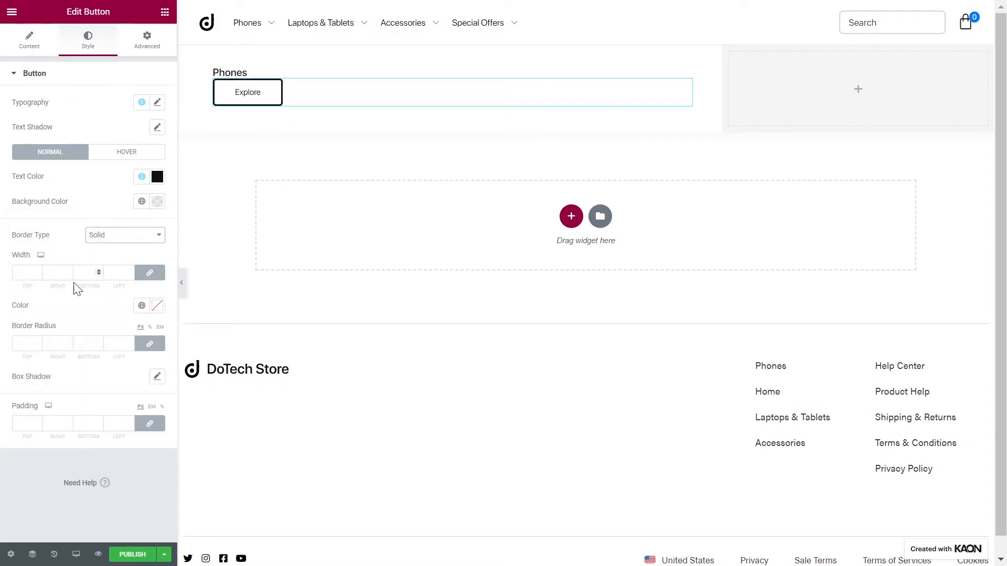
pyautogui.click(142, 305)
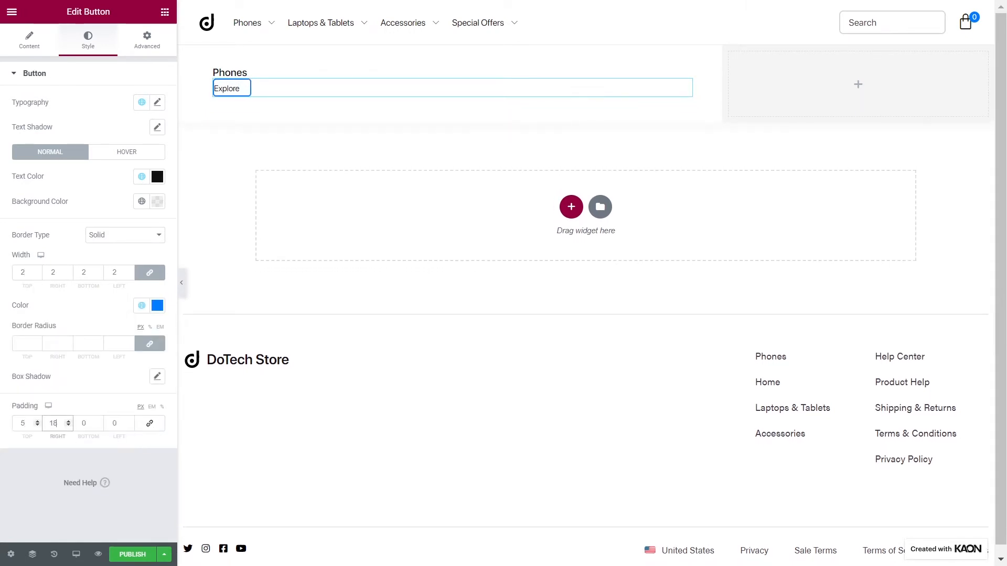
pyautogui.write('18')
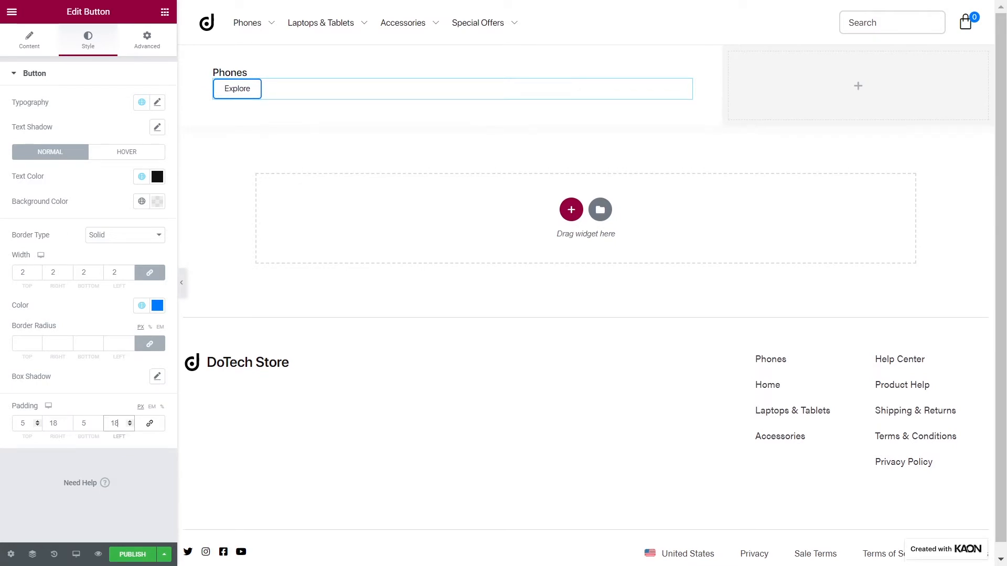
pyautogui.write('18')
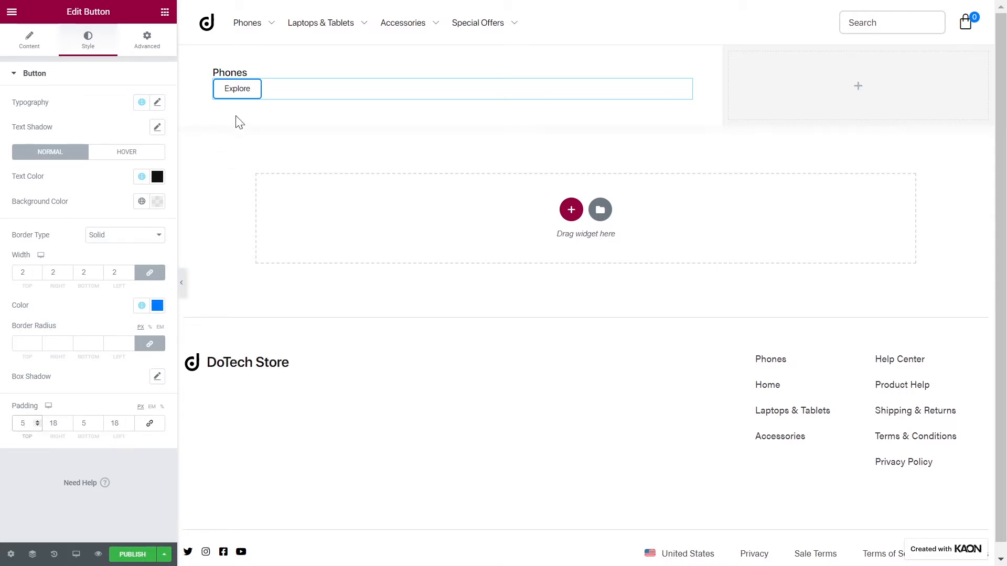
# Set the Phones heading and Explore button widths to Inline (auto)
pyautogui.click(229, 72)
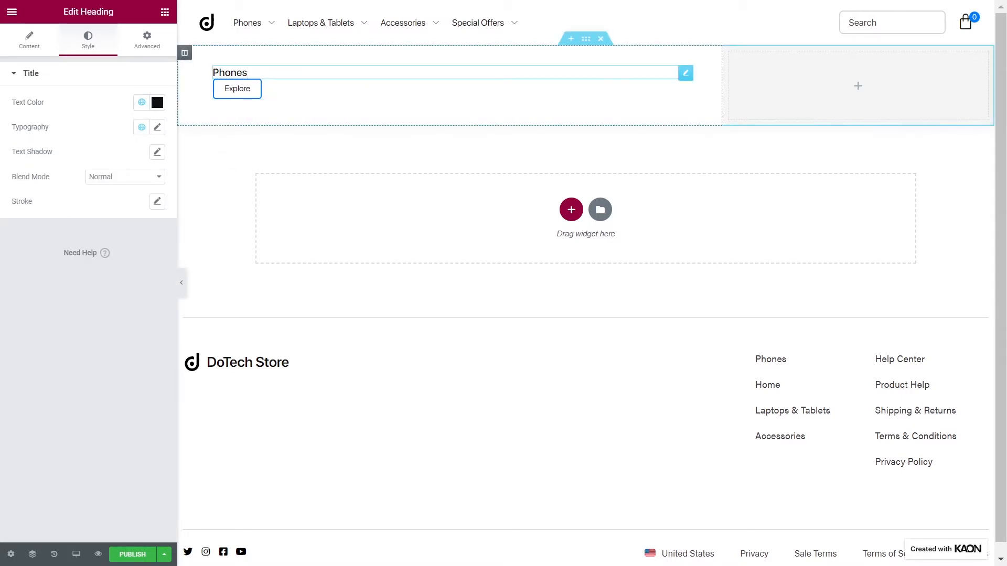
pyautogui.click(146, 40)
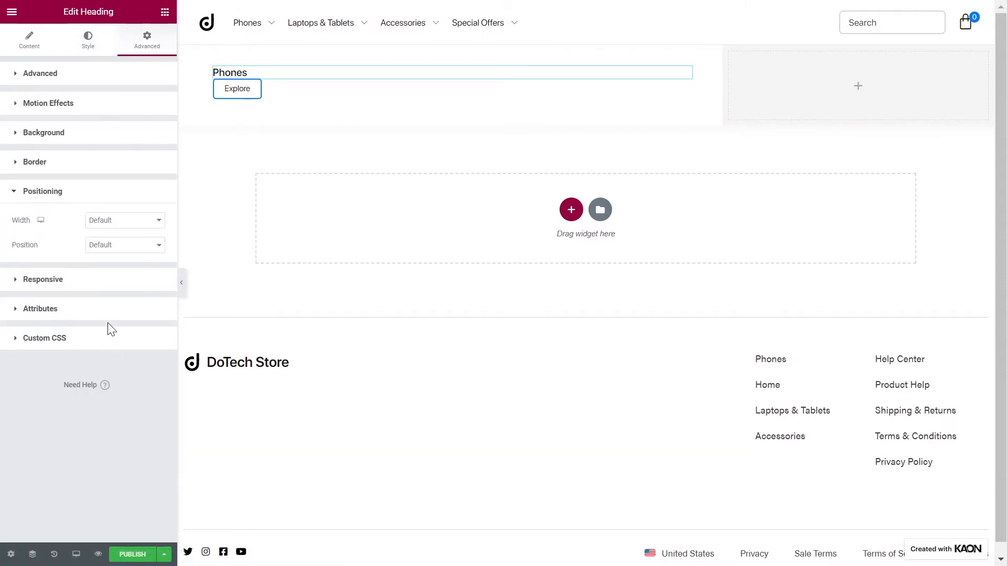
pyautogui.click(124, 220)
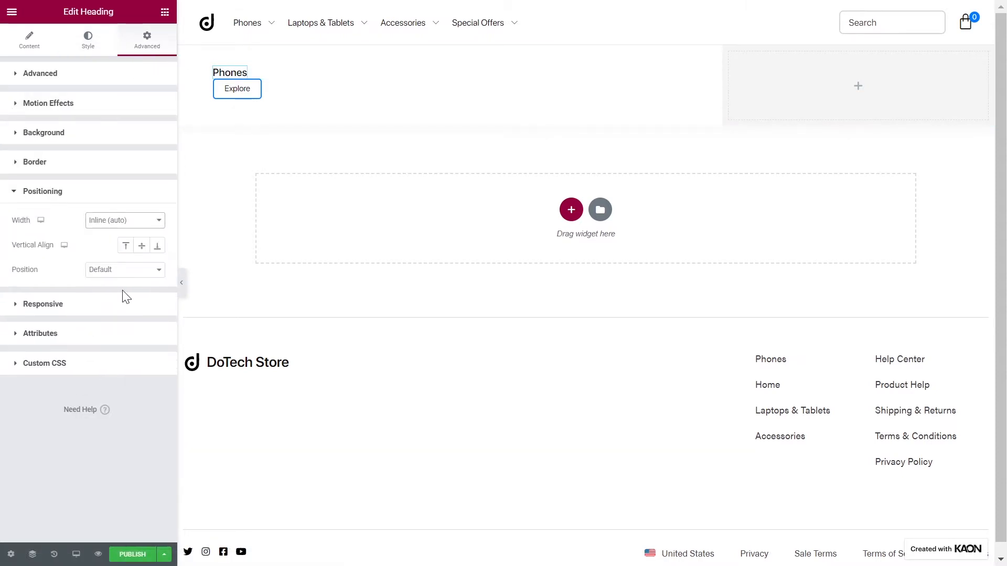
pyautogui.click(237, 89)
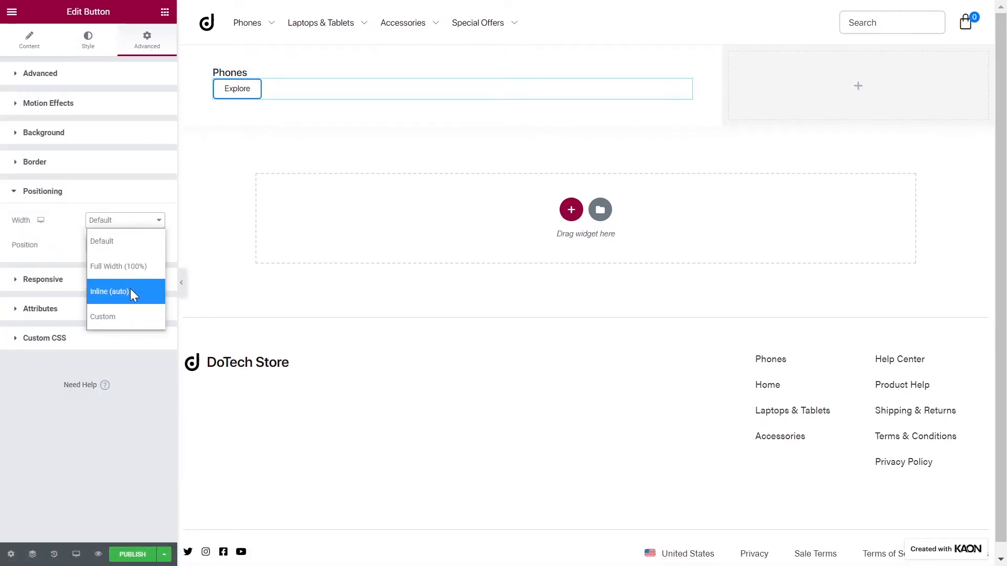
pyautogui.click(164, 12)
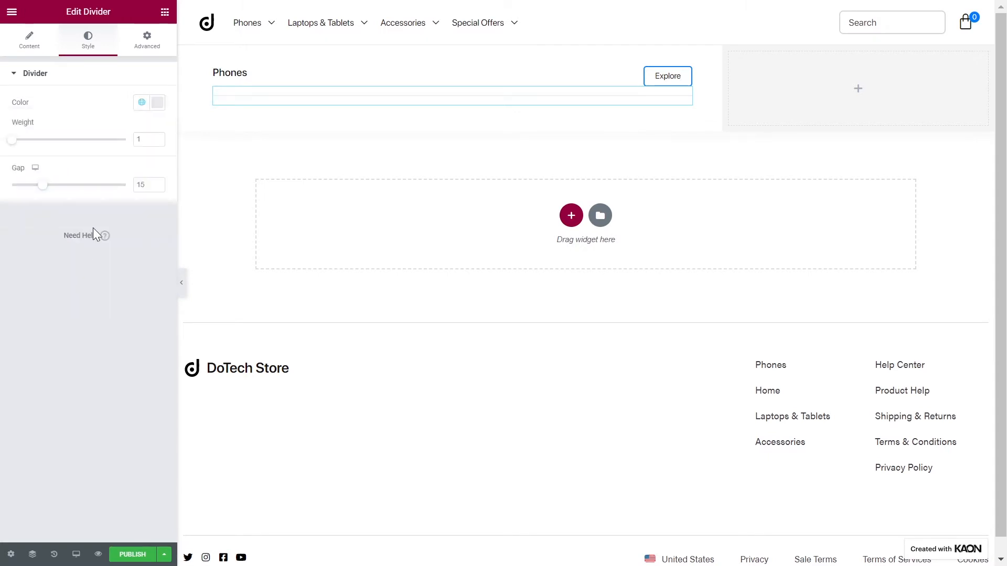
# Give the divider 20 px top and 25 px bottom padding
pyautogui.click(146, 39)
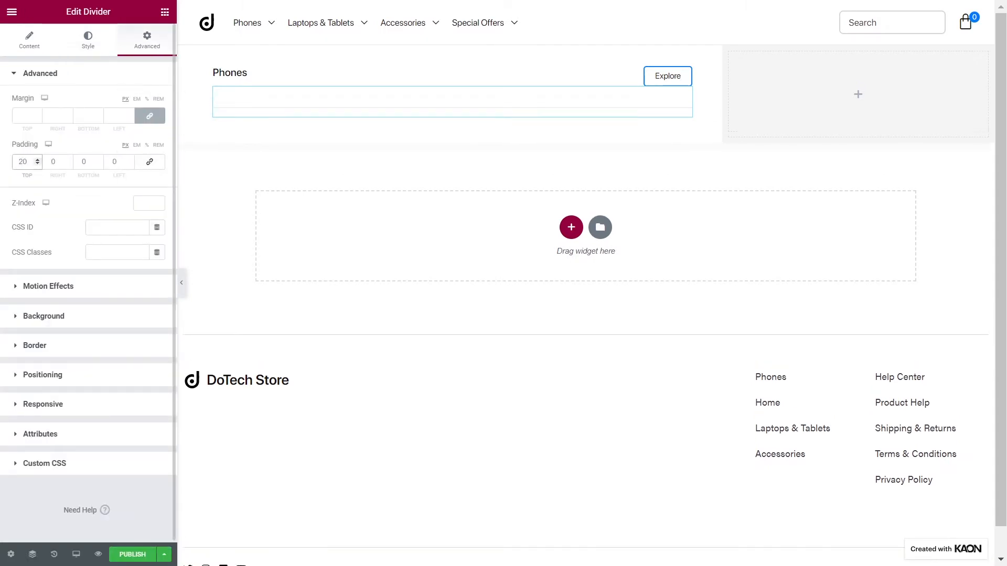
pyautogui.write('25')
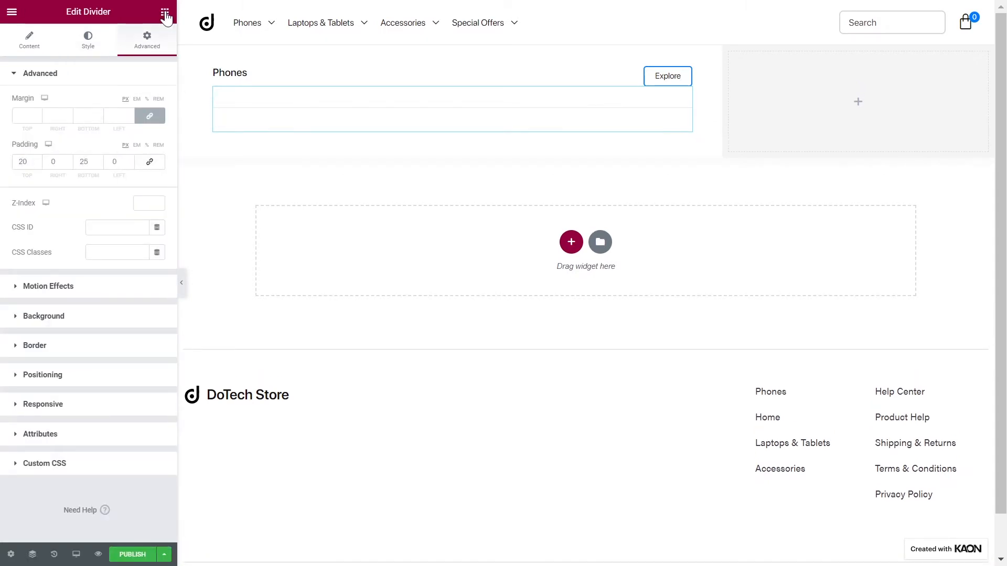
pyautogui.click(165, 12)
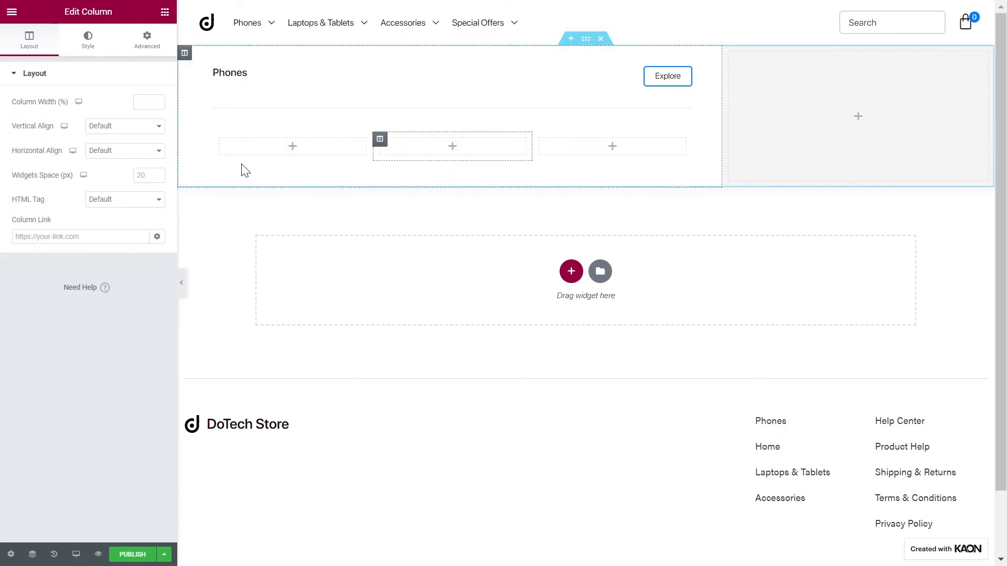
# Insert a three-column inner section with widget space 10 and an uppercase H6 'Apple' heading
pyautogui.write('10')
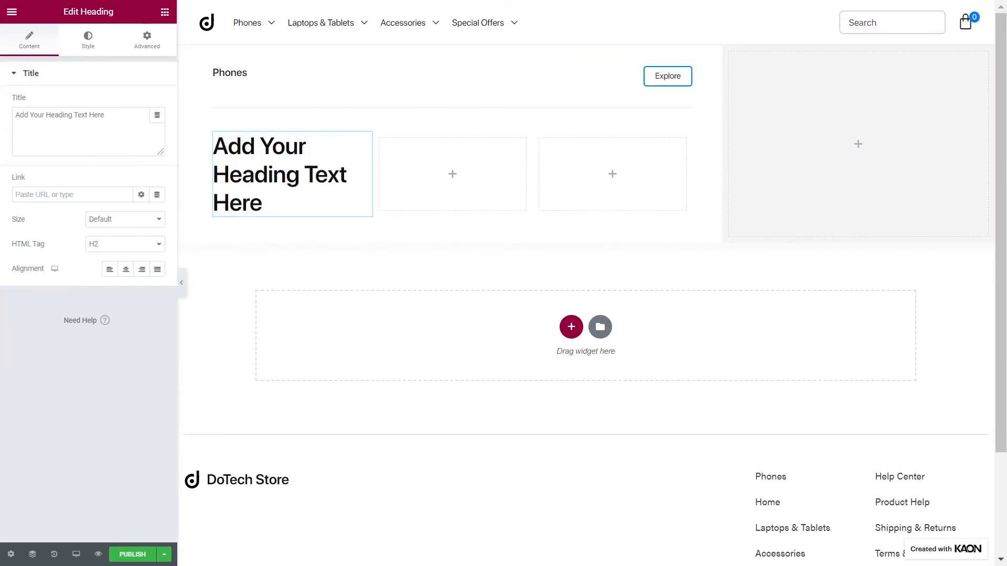
pyautogui.click(125, 244)
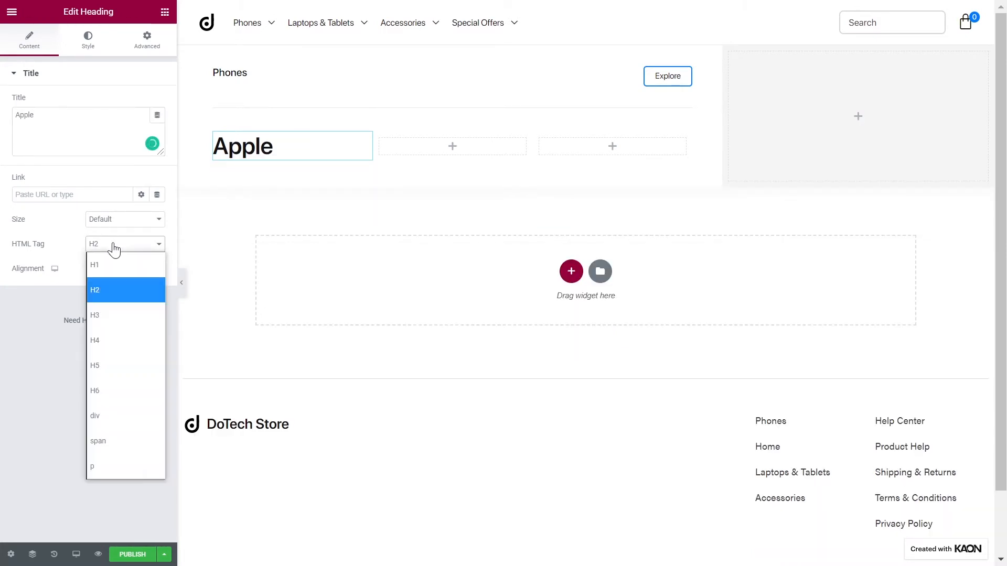
pyautogui.click(95, 390)
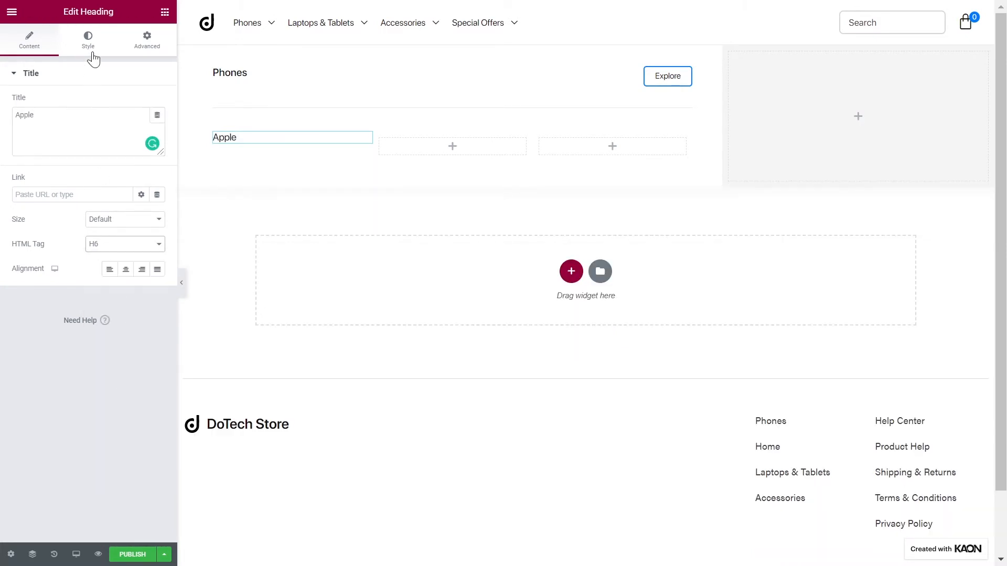
pyautogui.click(142, 128)
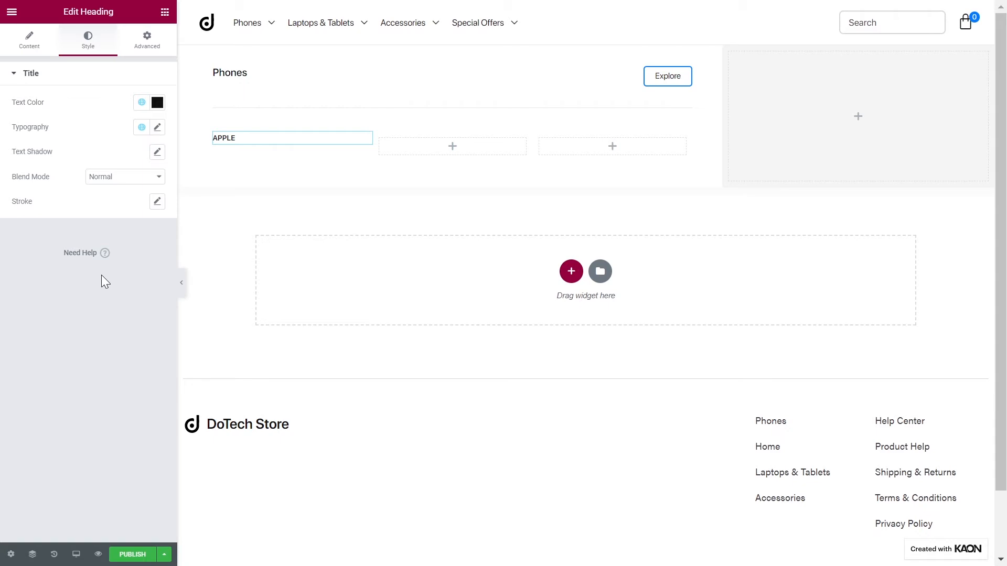
pyautogui.click(164, 12)
pyautogui.write('icon l')
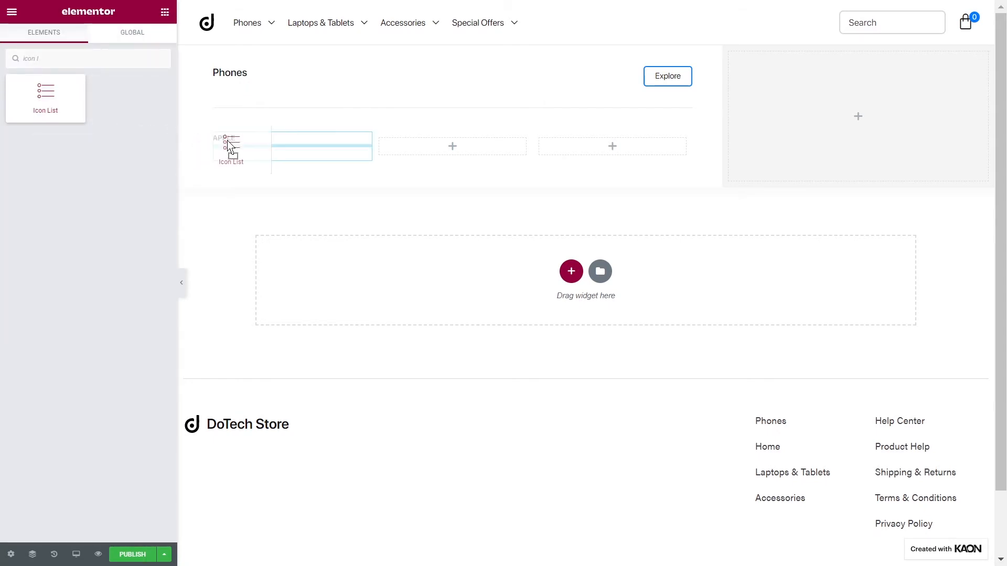
# Add an Icon List under APPLE, delete items #2 and #3, rename #1 'Iphone 12 Pro Max'
pyautogui.click(231, 146)
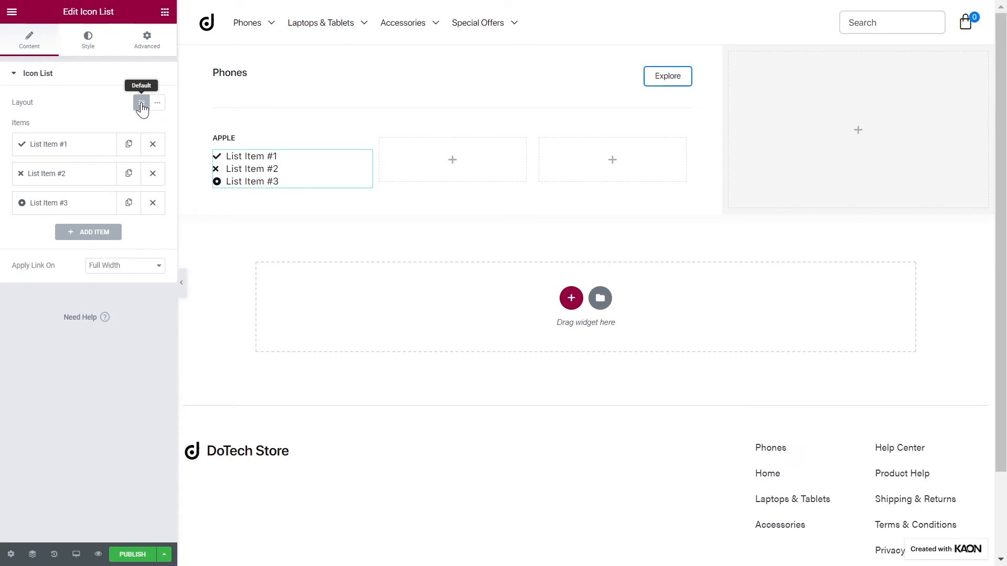
pyautogui.click(152, 173)
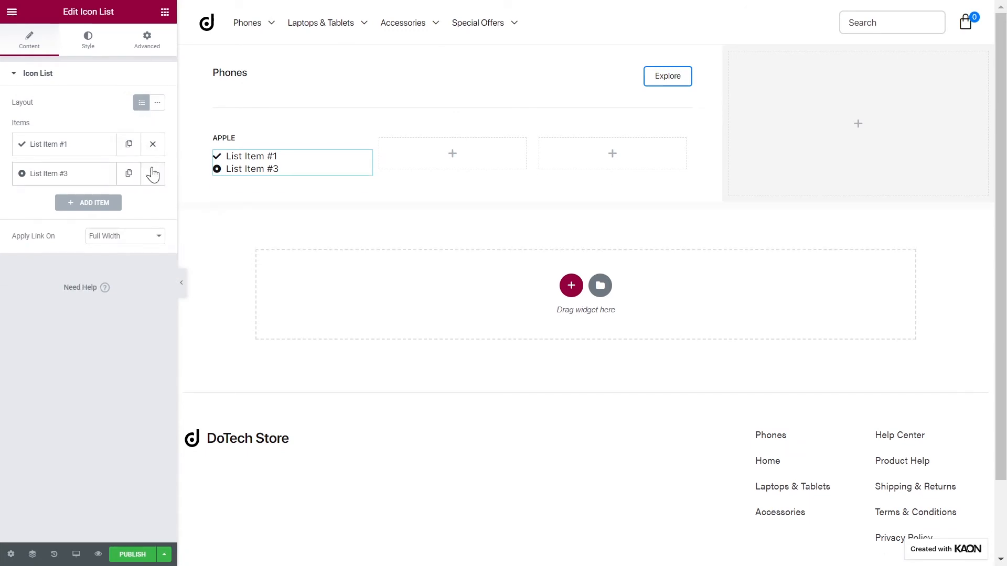
pyautogui.click(153, 173)
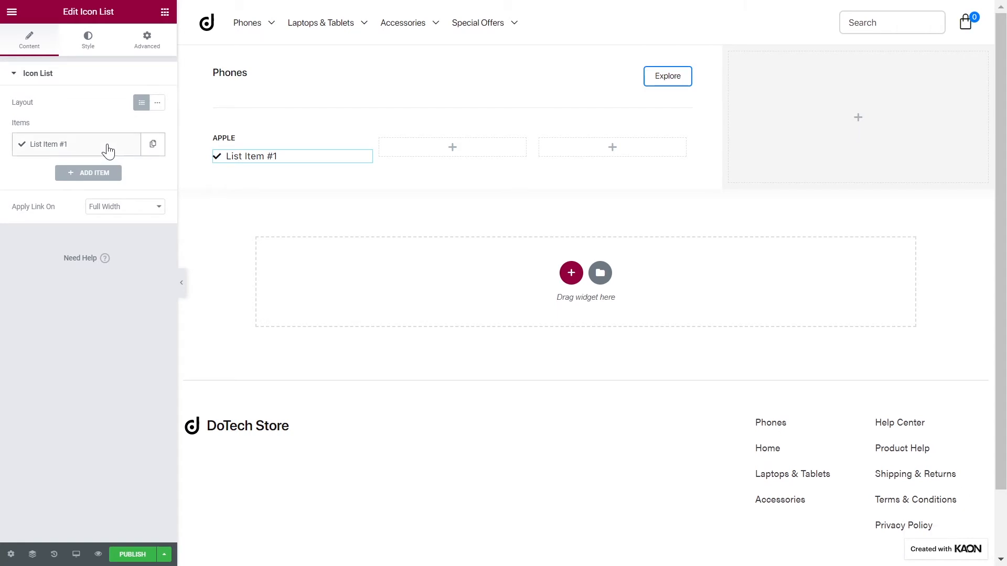
pyautogui.click(49, 143)
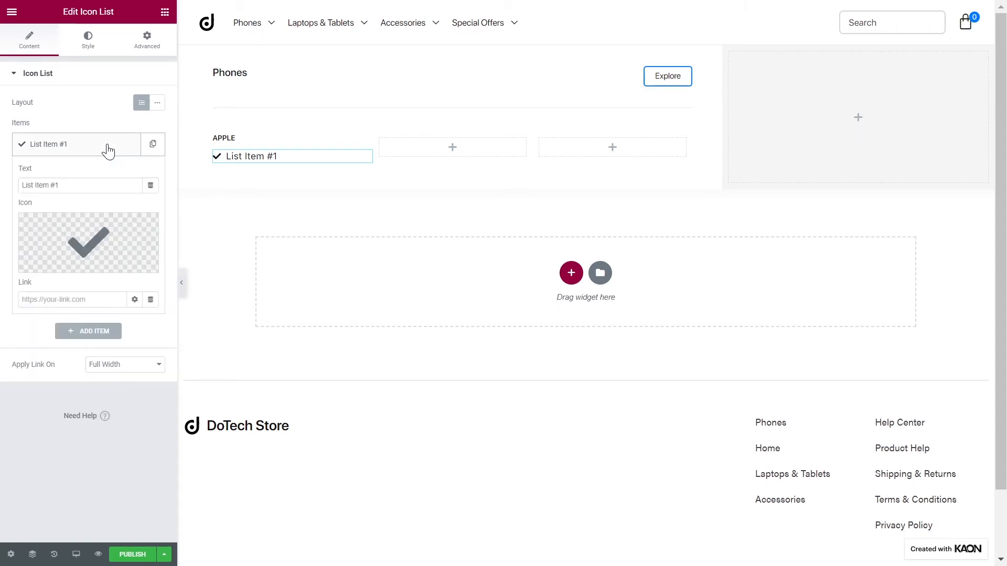
pyautogui.write('Iphone 12 Pro Max')
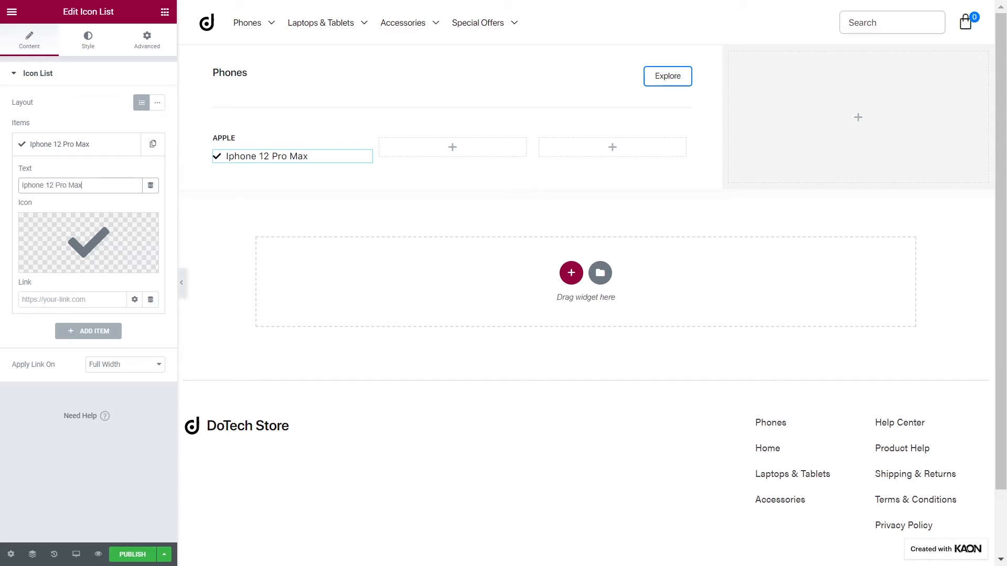
pyautogui.moveTo(109, 231)
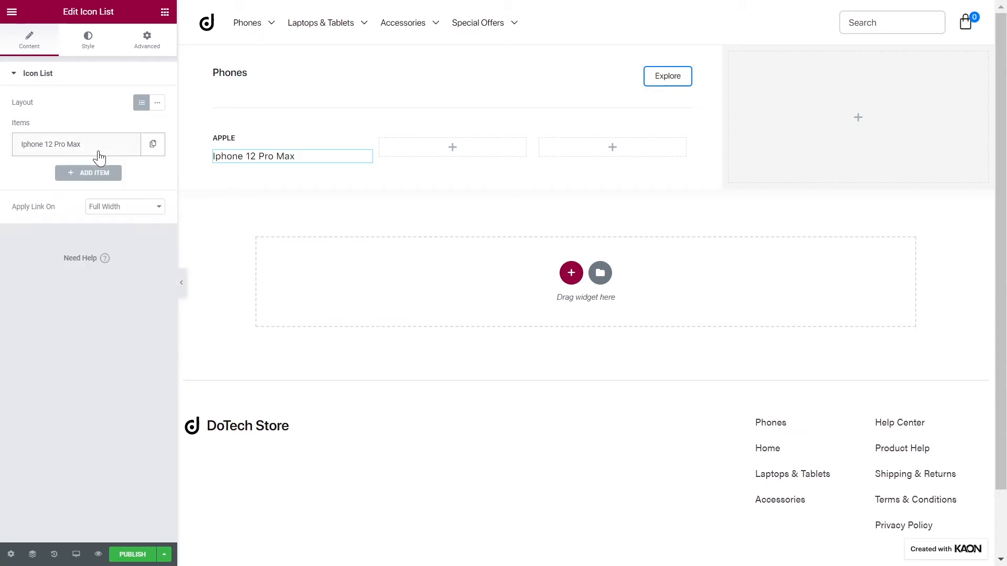
# Duplicate the list item into Iphone 12 Pro Max, Iphone 12 Pro, Iphone 12 and Iphone 12 Mini
pyautogui.click(153, 143)
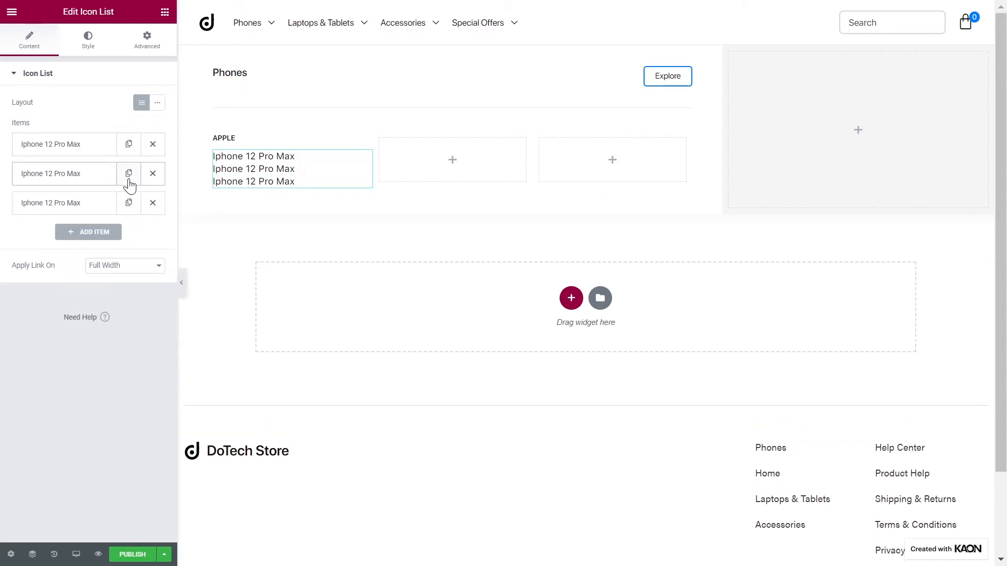
pyautogui.click(61, 174)
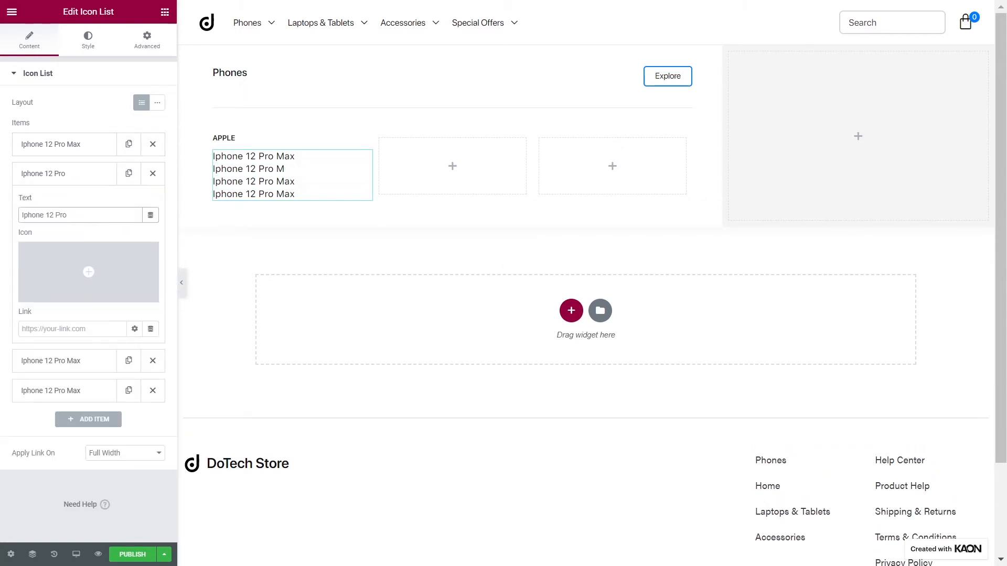
pyautogui.write('Iphone 12')
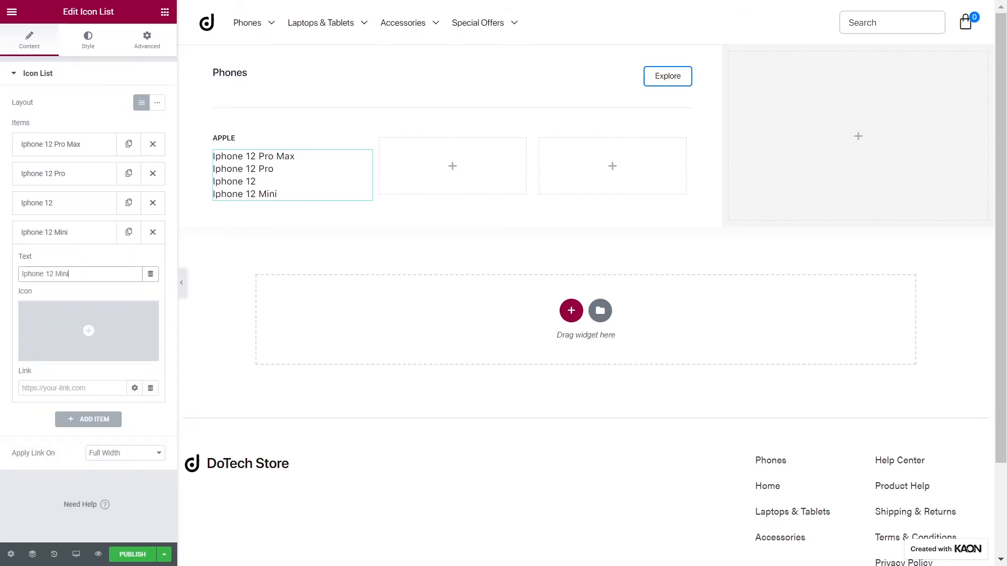
pyautogui.click(64, 232)
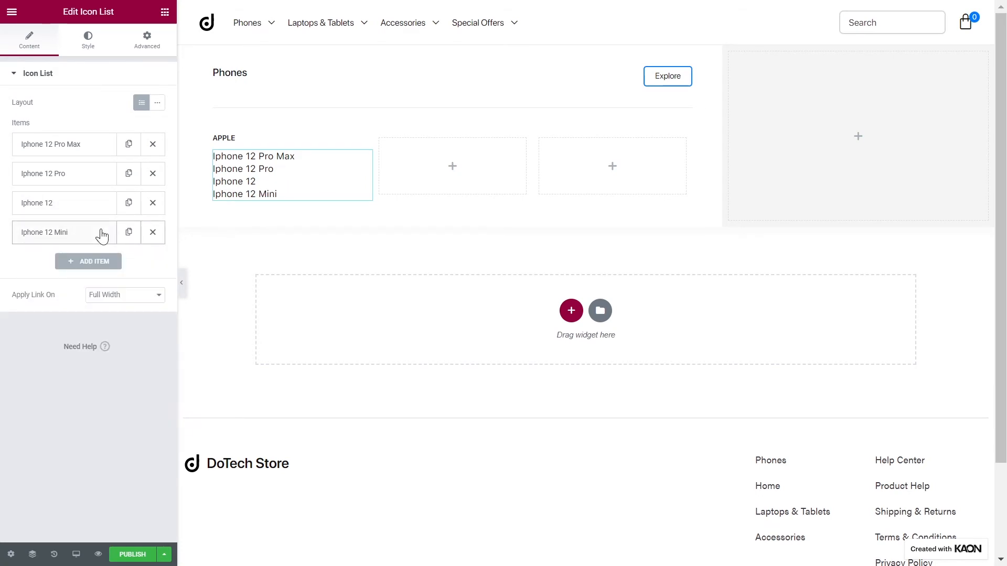
pyautogui.click(88, 38)
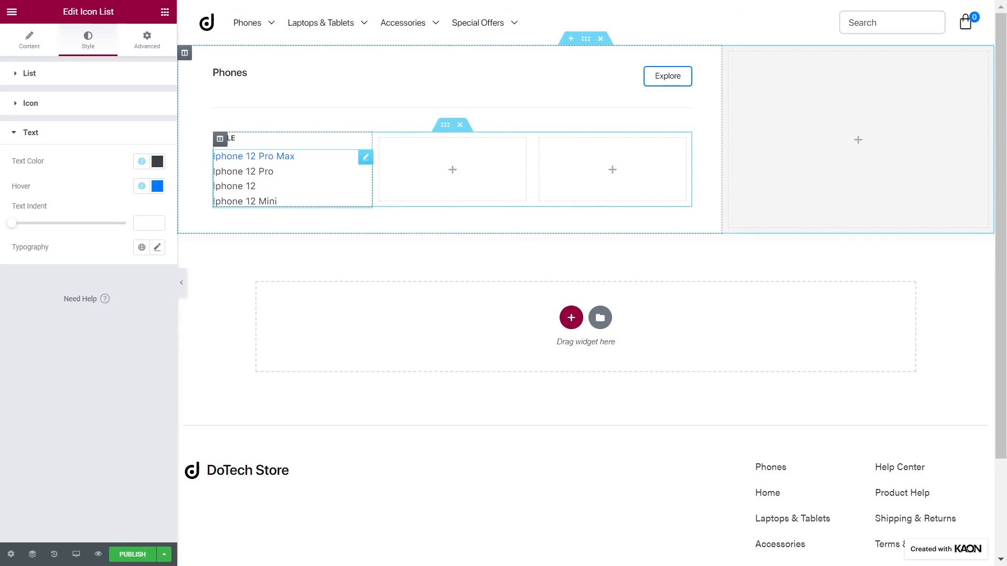
# Shrink the list typography size and repeat the APPLE list into six blocks, two rows of three
pyautogui.click(141, 249)
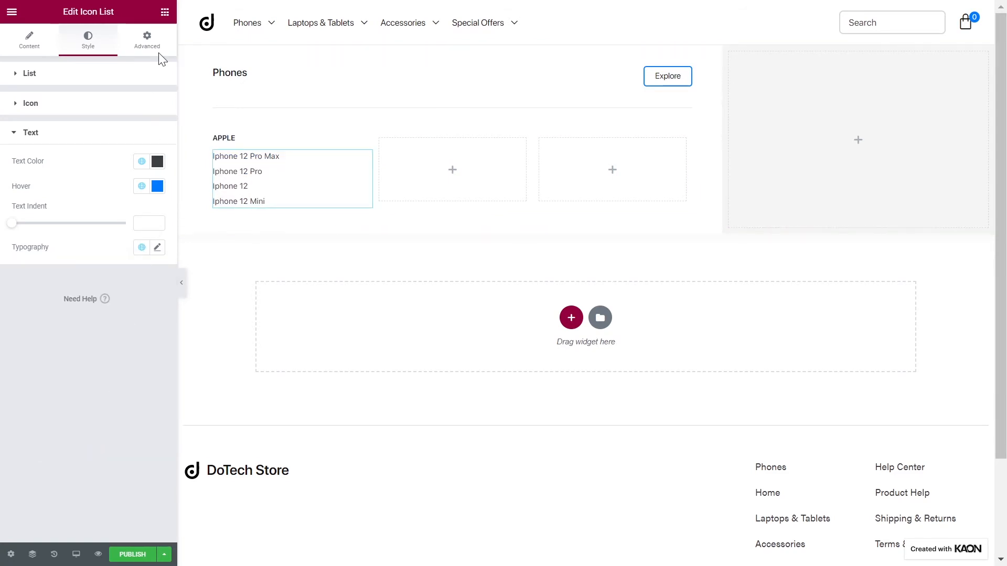
pyautogui.click(146, 39)
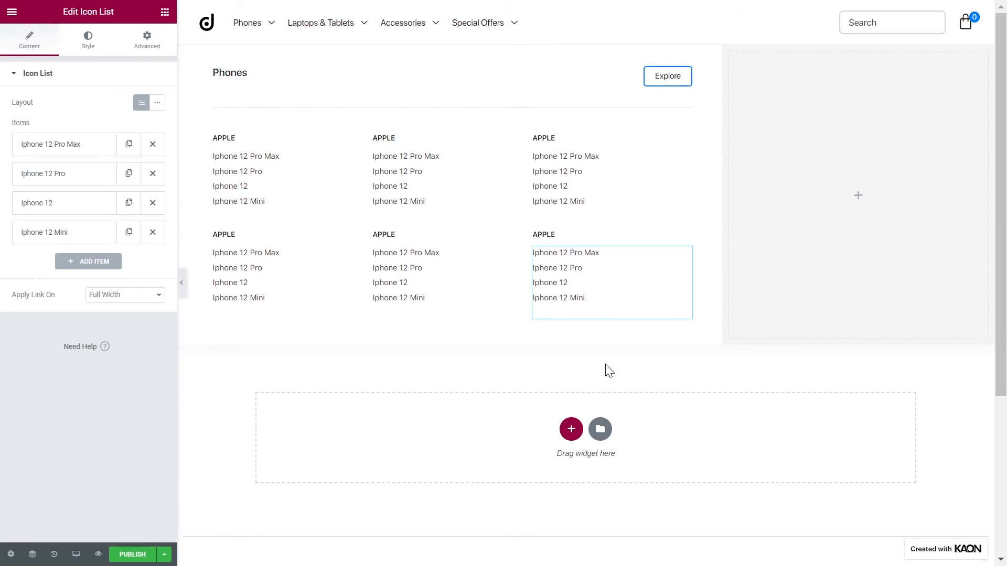
# Rename the second column heading to 'Galaxy s20 Ultra' and zero the accessory lists' padding
pyautogui.click(383, 137)
pyautogui.write('SAMSUN')
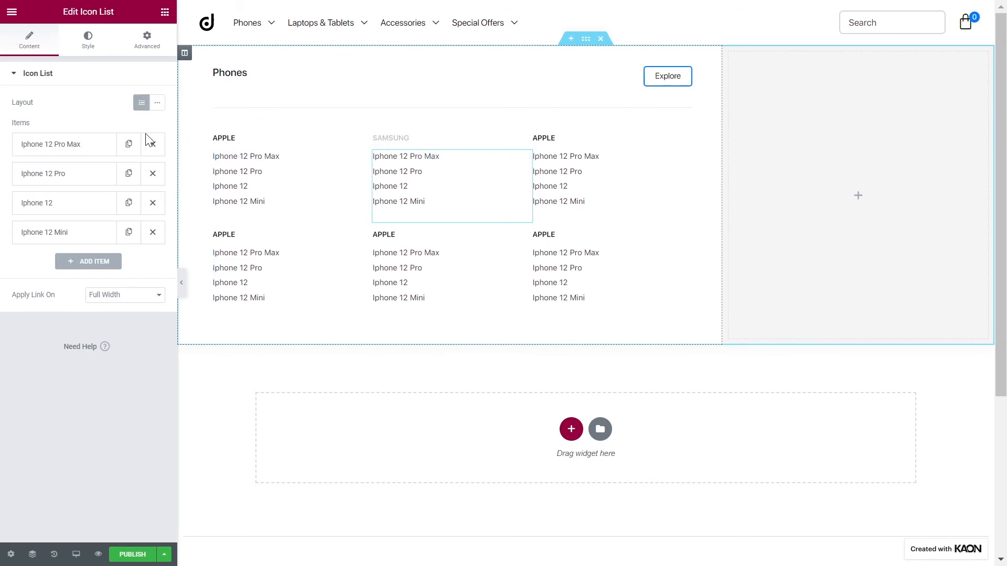
pyautogui.write('Galaxy s20 Ultra')
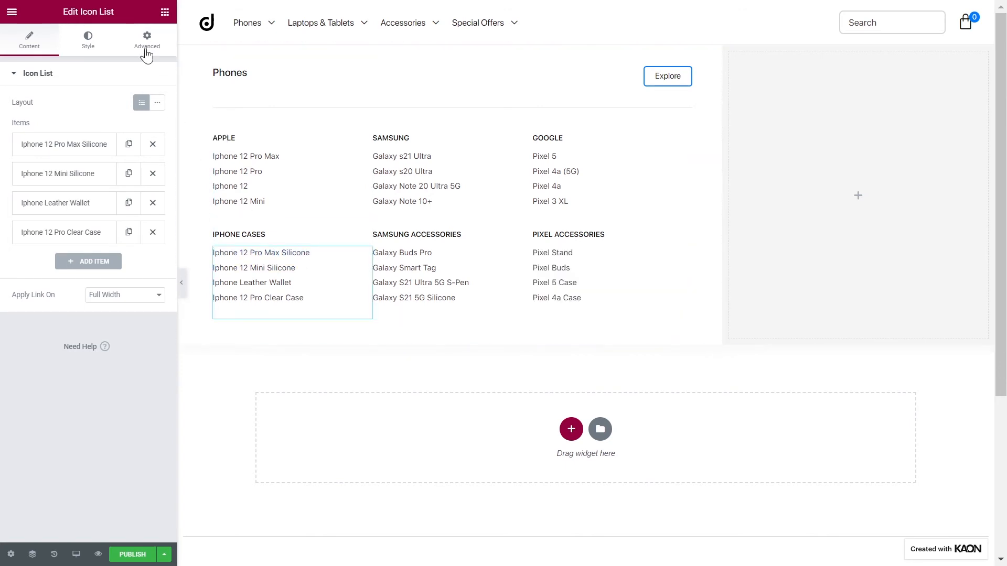
pyautogui.click(147, 39)
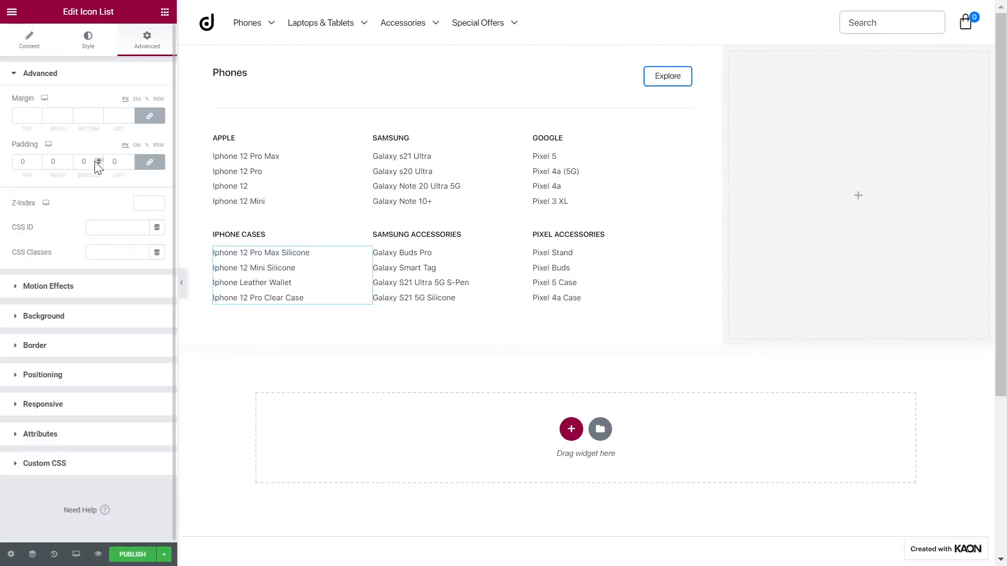
pyautogui.click(98, 162)
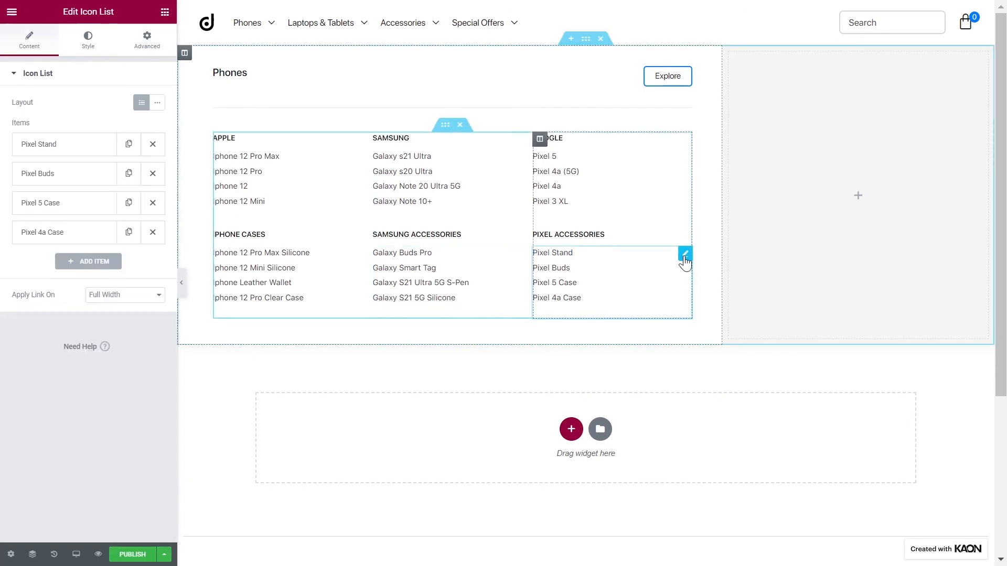
pyautogui.click(146, 37)
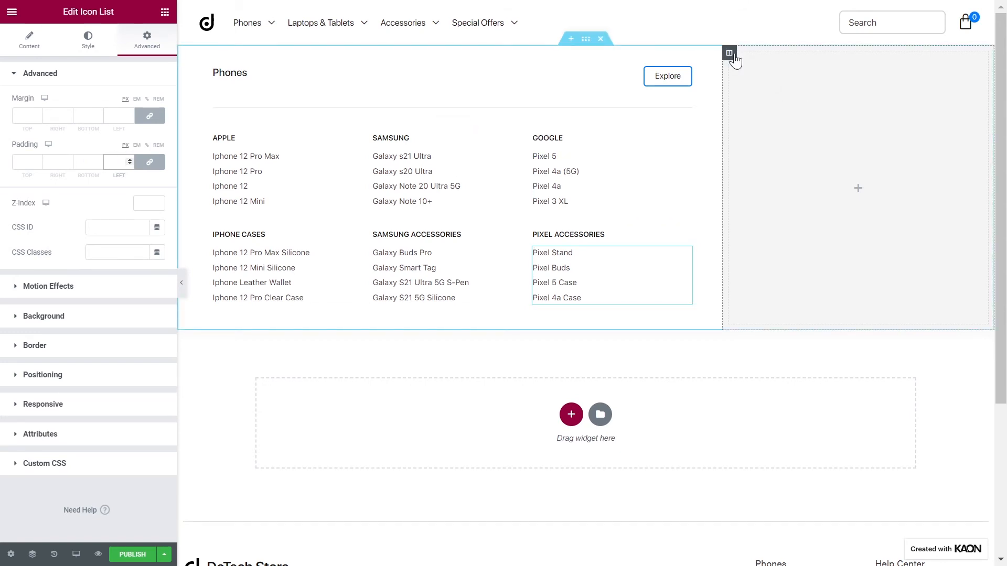
# Set the right column's vertical alignment and 40 px padding, then add a Slides widget
pyautogui.click(609, 274)
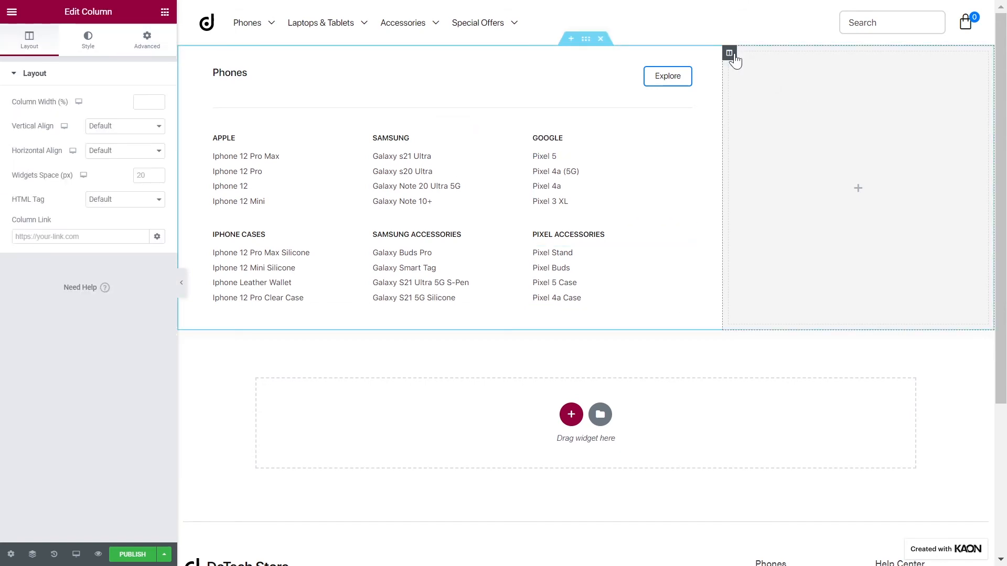
pyautogui.click(124, 126)
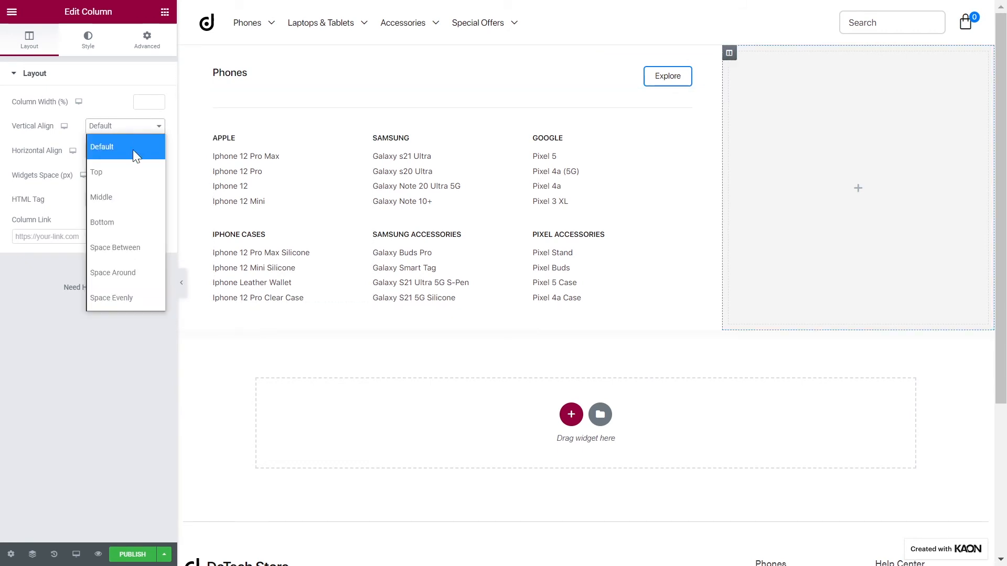
pyautogui.click(146, 40)
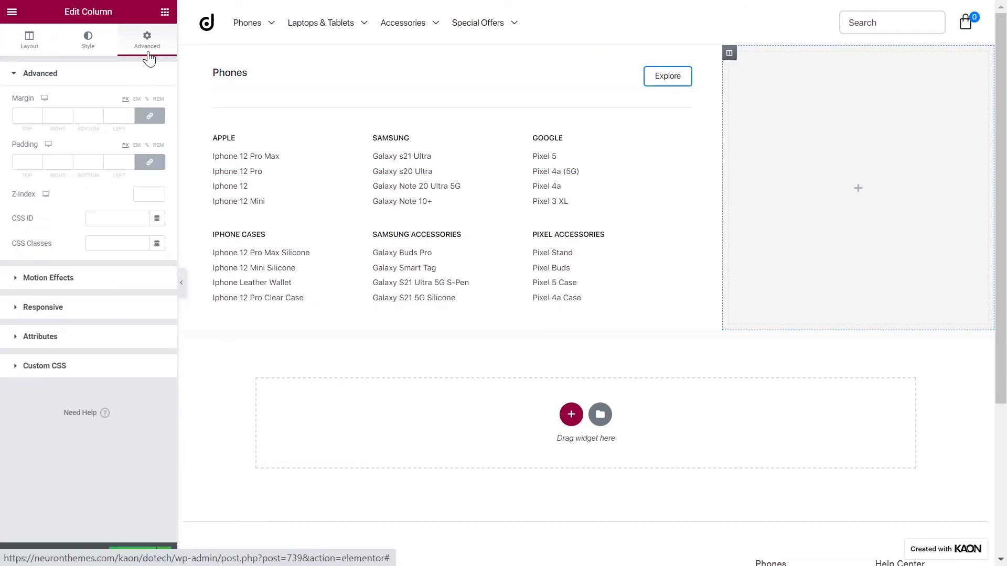
pyautogui.write('40')
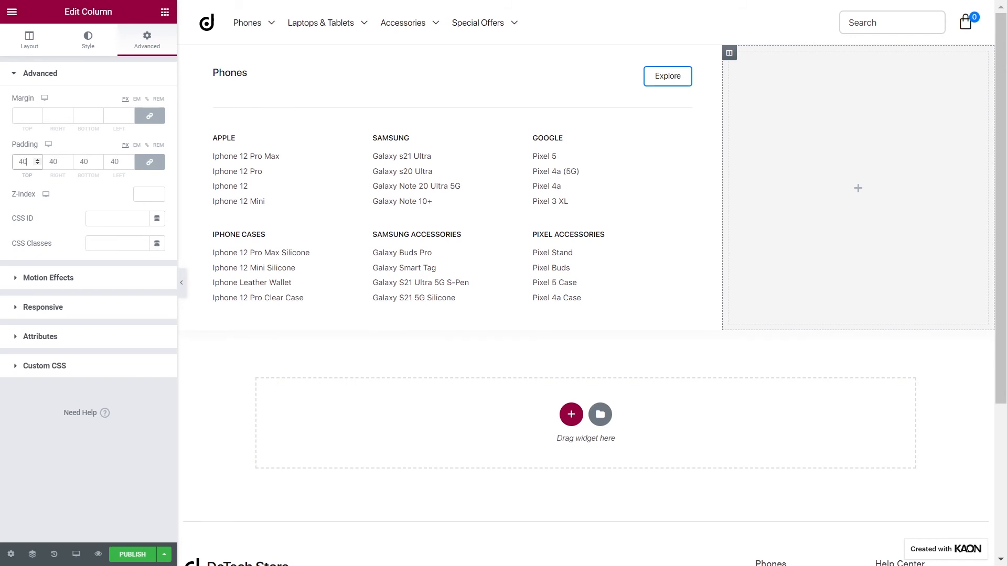
pyautogui.click(165, 11)
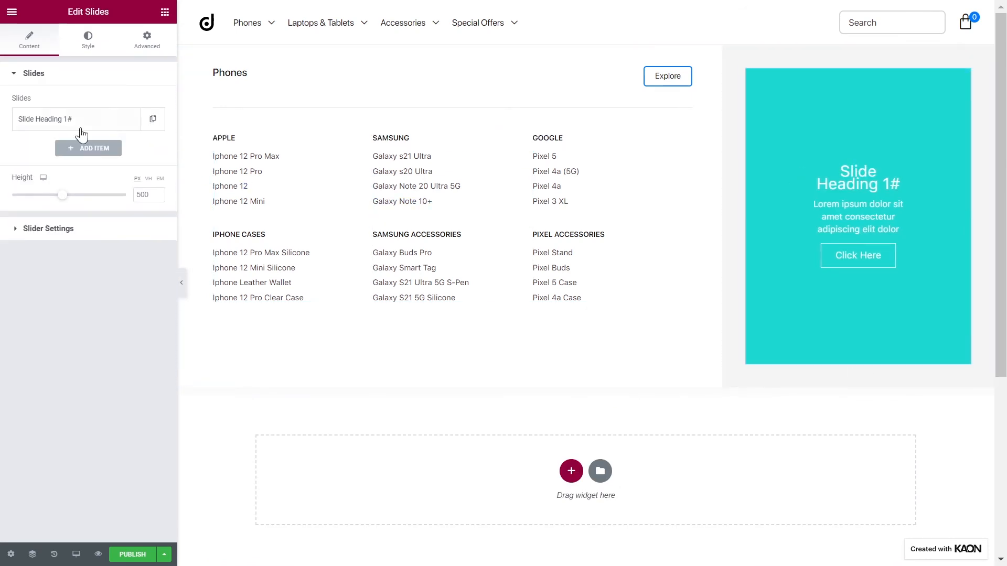
# Turn the slides into text-free photo slides with background images, and set the height to 360 px
pyautogui.click(75, 119)
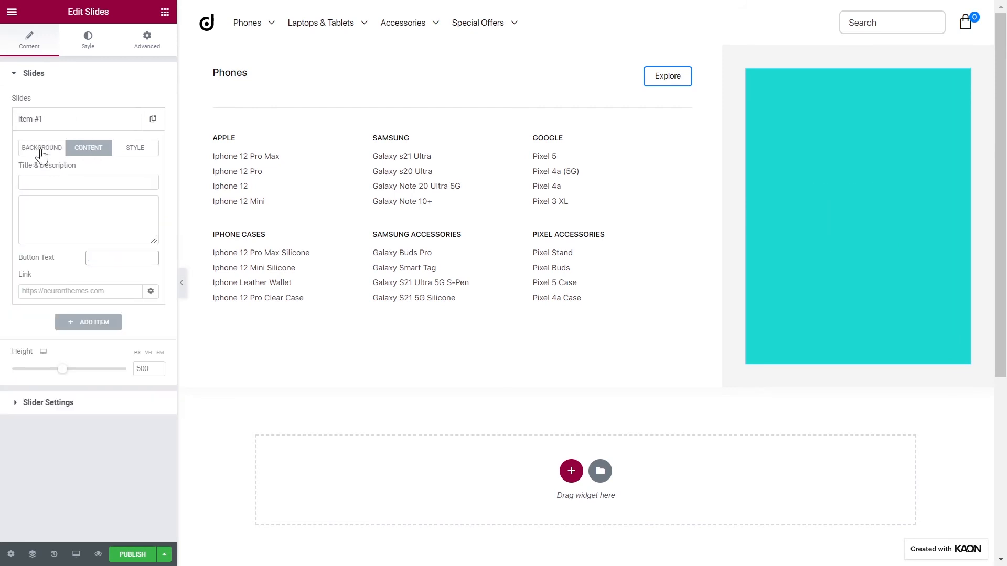
pyautogui.click(40, 147)
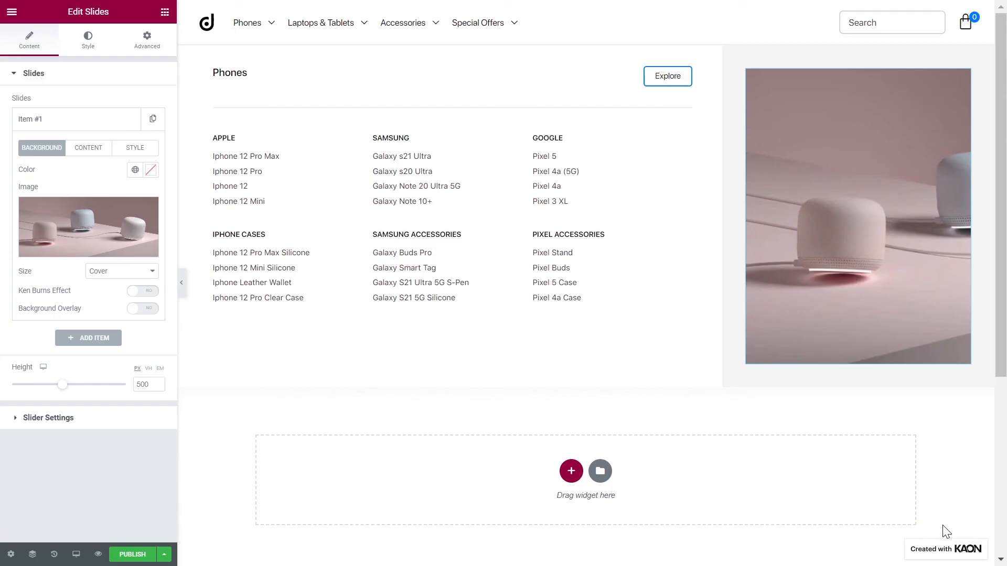
pyautogui.click(88, 337)
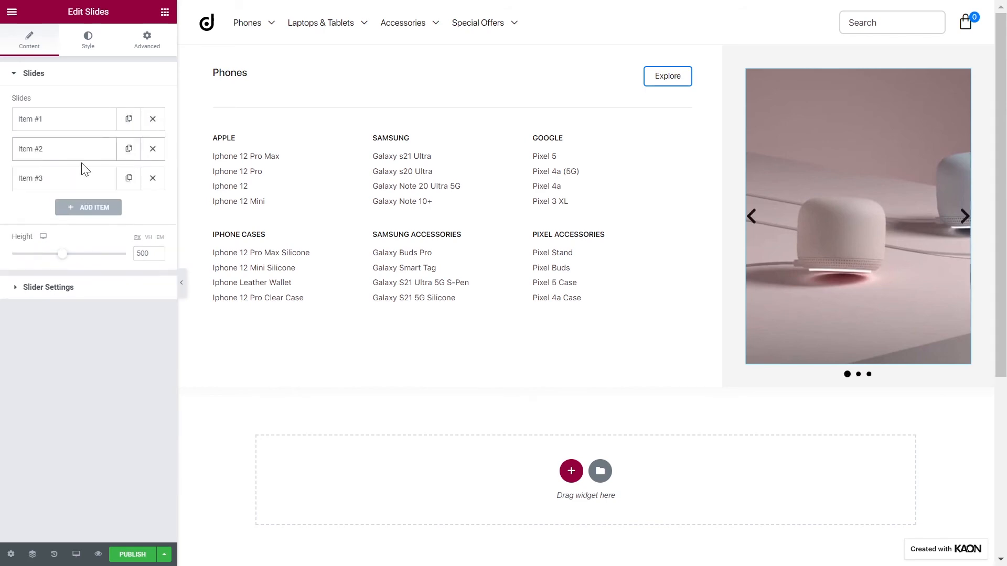
pyautogui.click(600, 471)
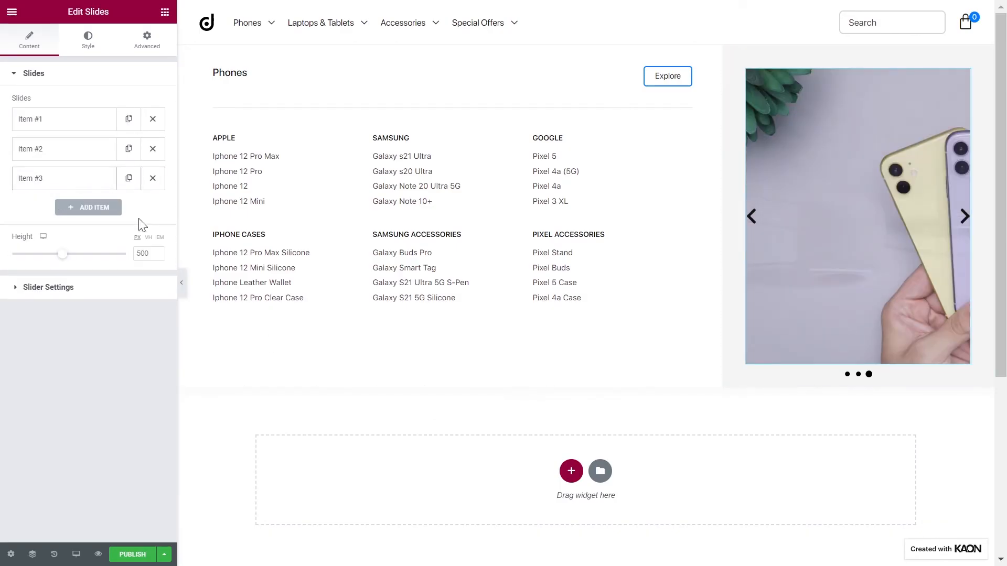
pyautogui.moveTo(63, 254); pyautogui.dragTo(44, 254)
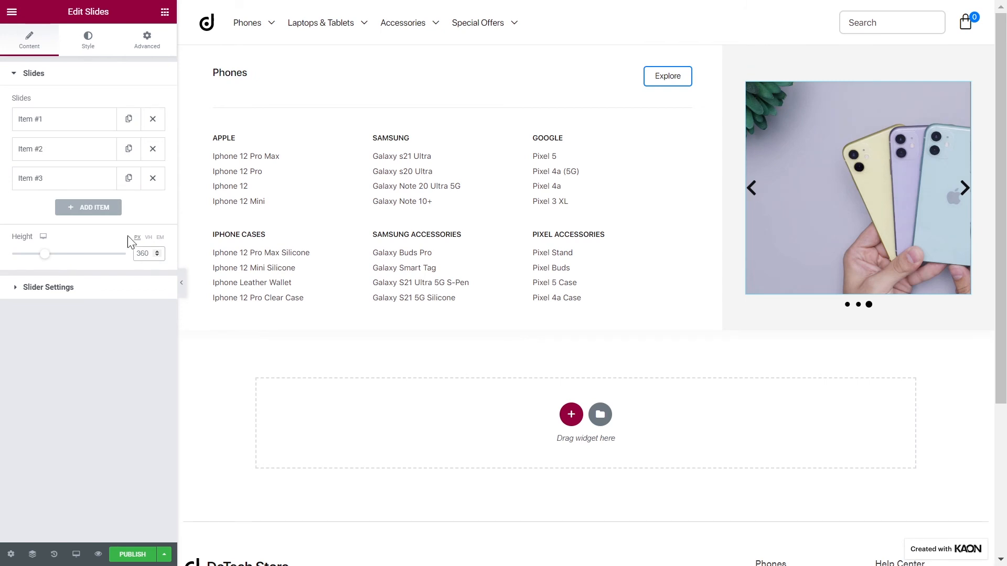
# Space the slider dots to 13 at bottom centre, then exit to the WordPress dashboard
pyautogui.click(88, 39)
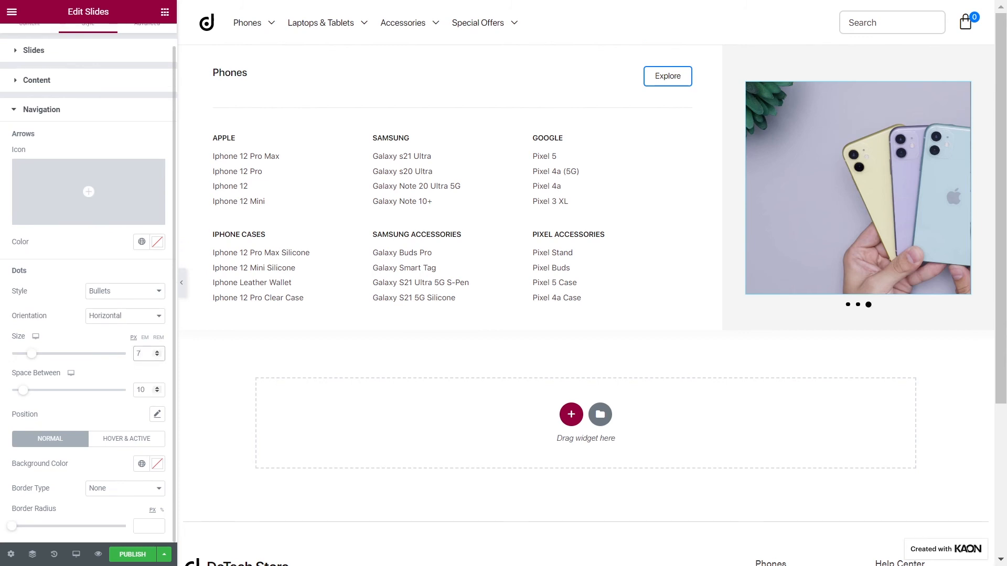
pyautogui.click(156, 415)
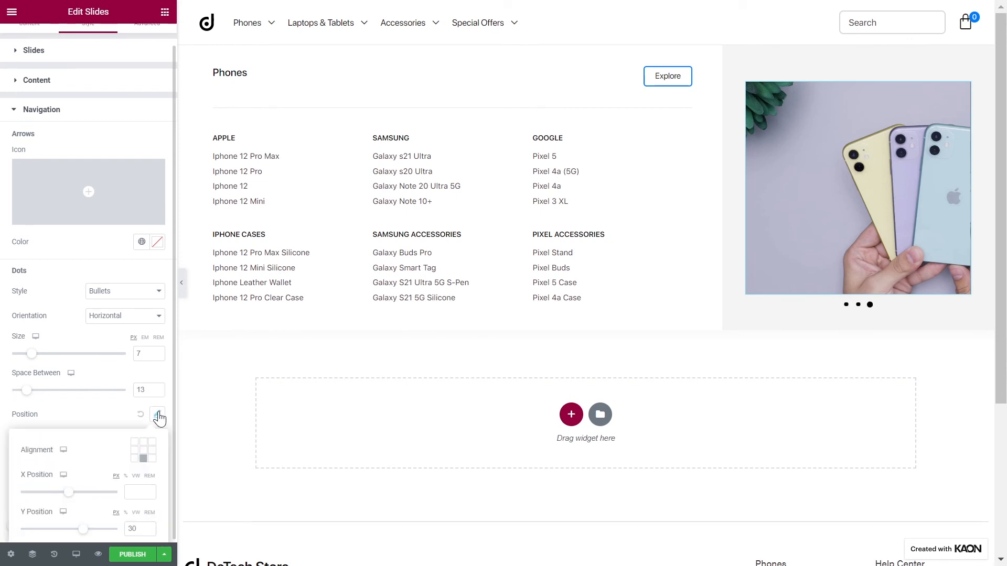
pyautogui.moveTo(142, 457)
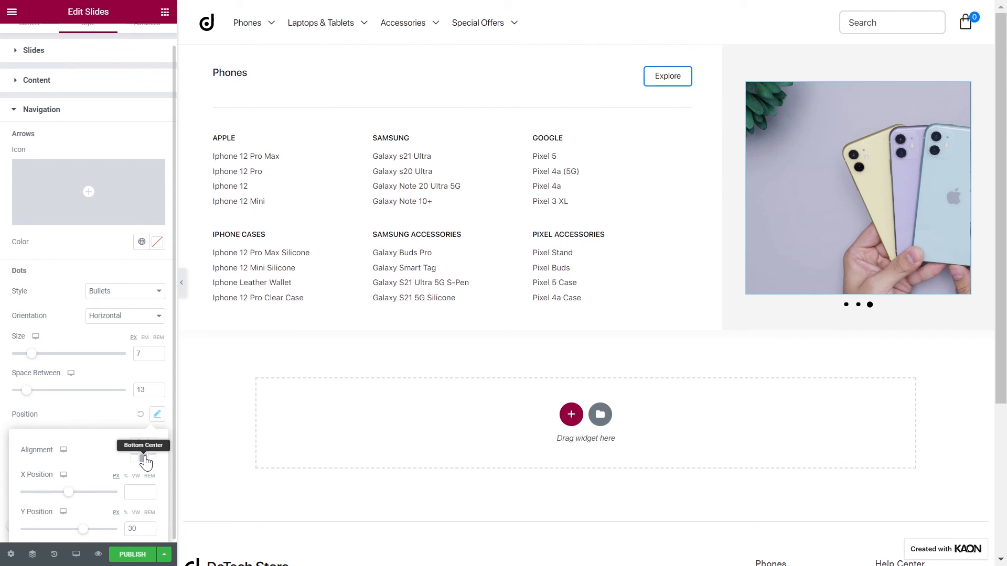
pyautogui.click(144, 456)
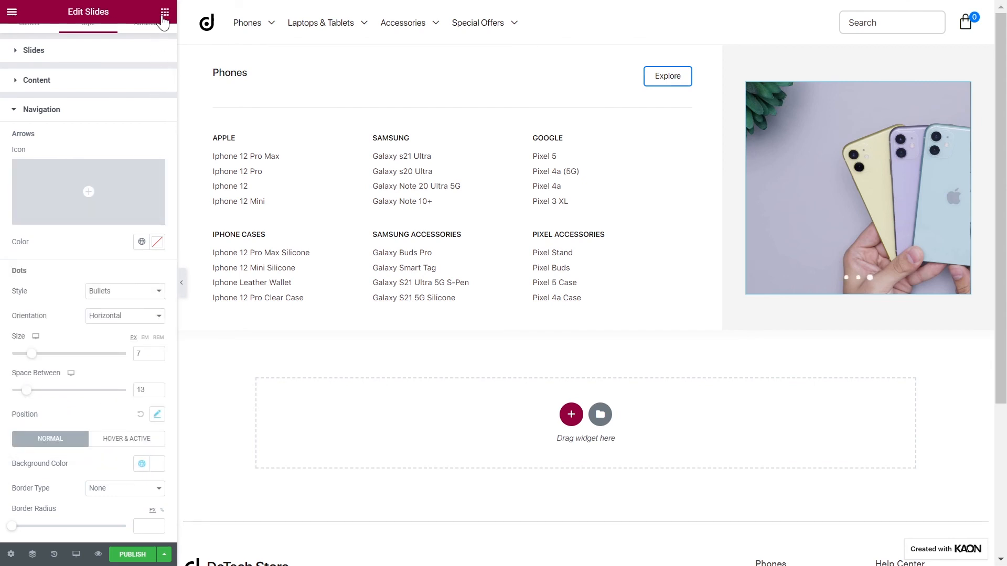
pyautogui.click(183, 11)
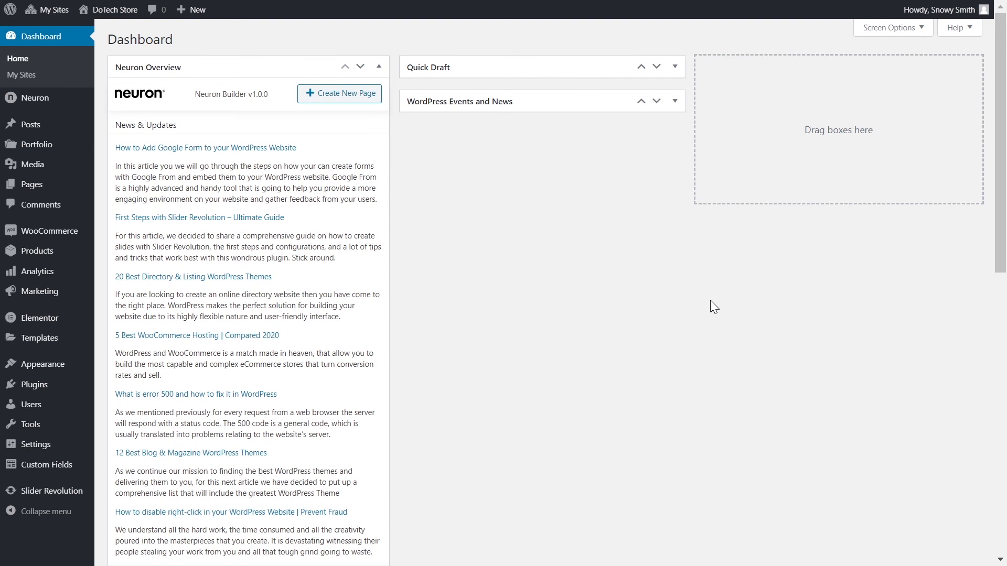
pyautogui.moveTo(43, 364)
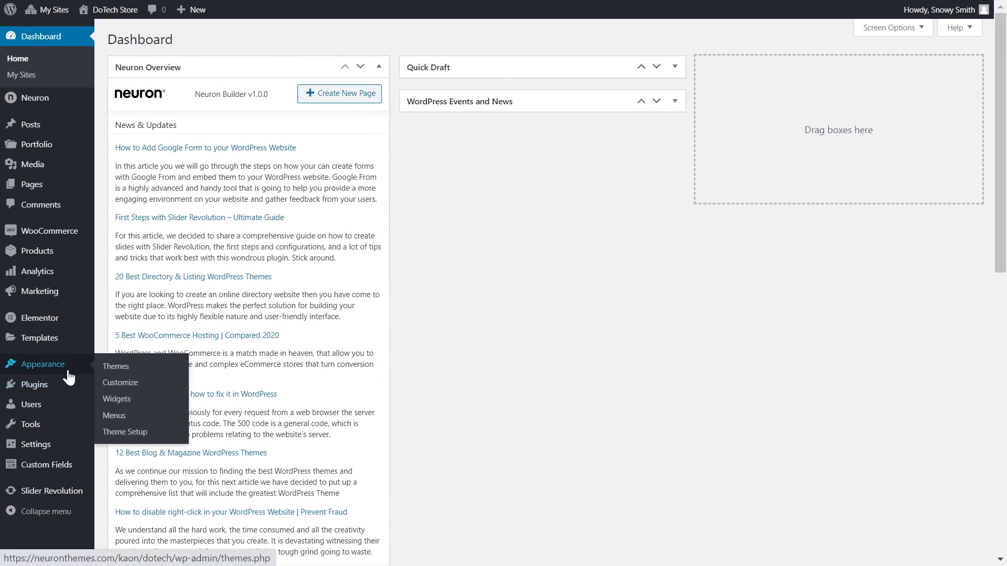
# Go to Appearance > Menus in the admin sidebar
pyautogui.click(114, 415)
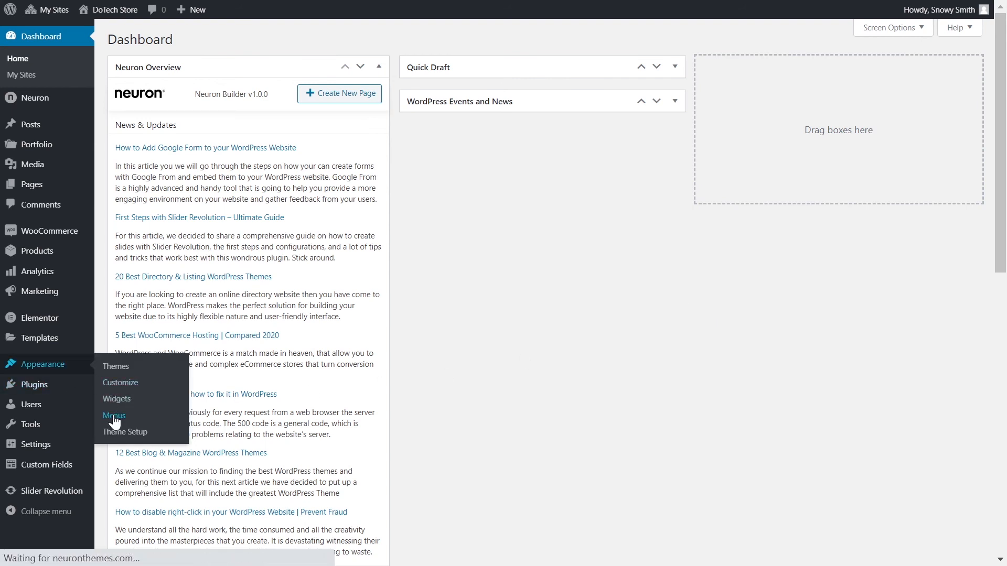
pyautogui.click(114, 416)
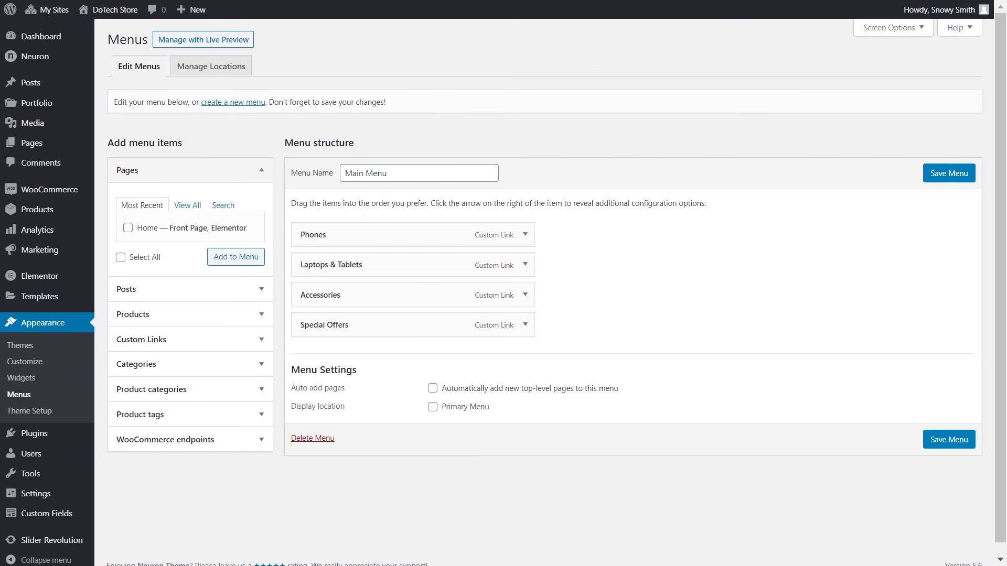
# Set the Phones item's Mega Menu to Mega Menu Template and save the Main Menu
pyautogui.click(524, 234)
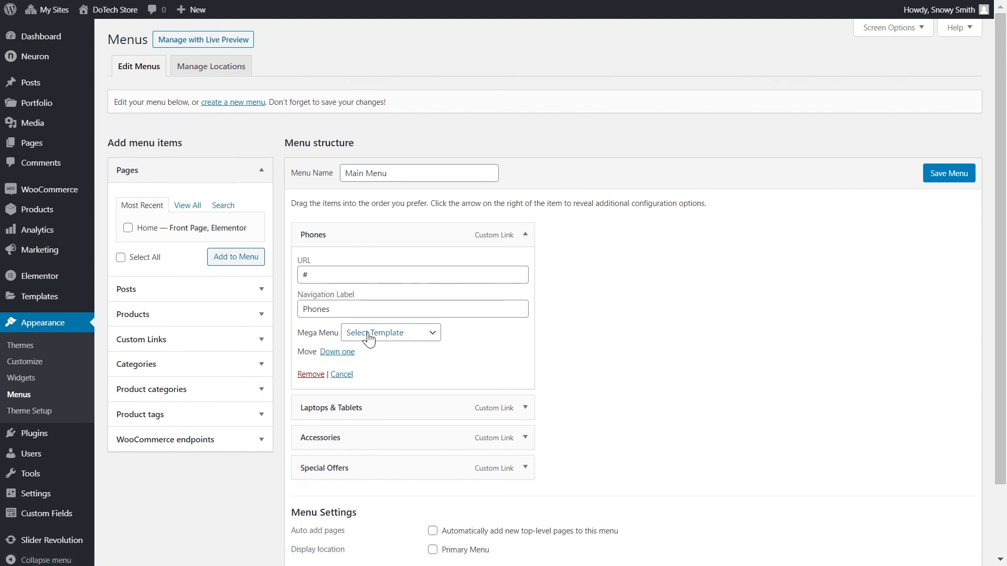
pyautogui.click(391, 332)
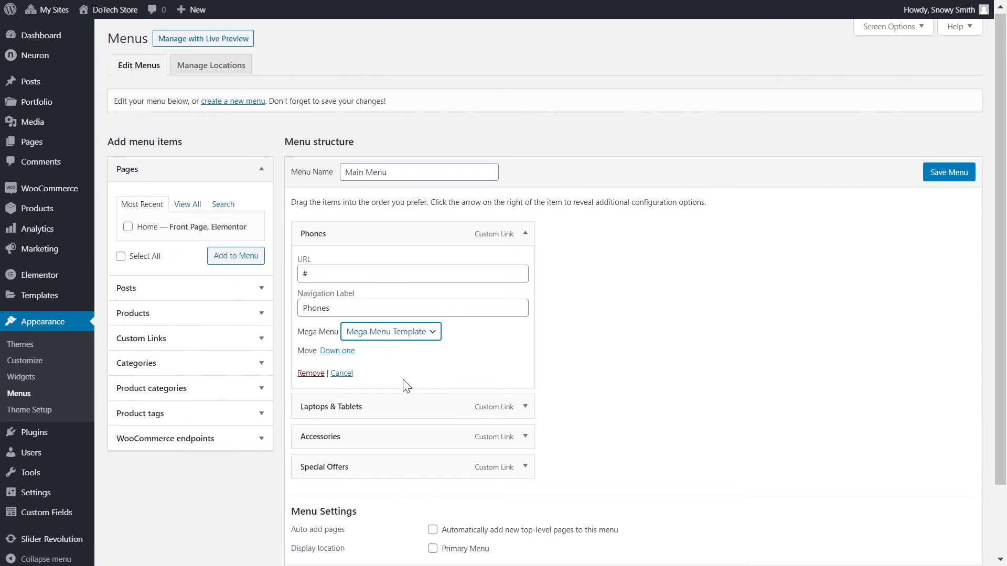
pyautogui.scroll(-3)
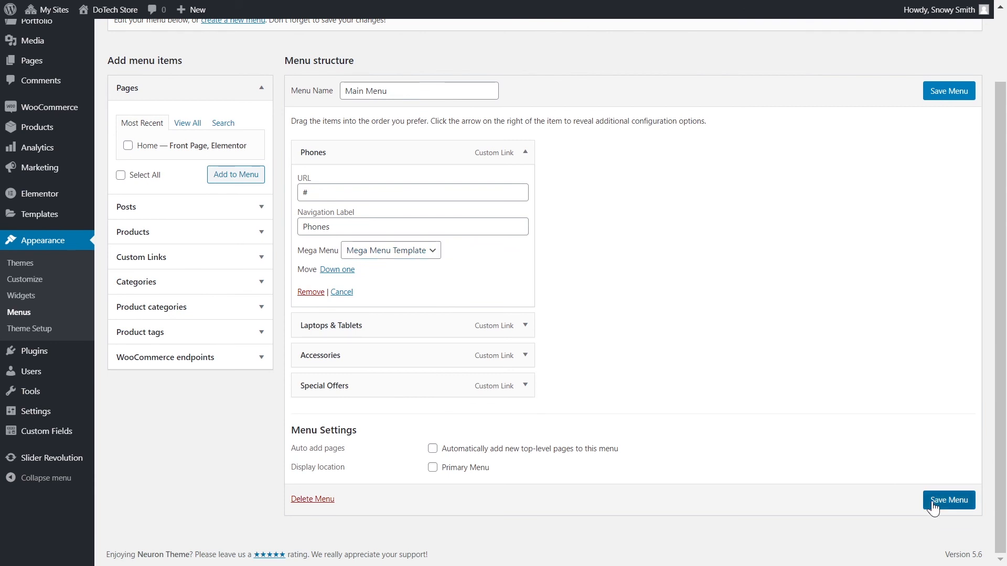
pyautogui.click(947, 500)
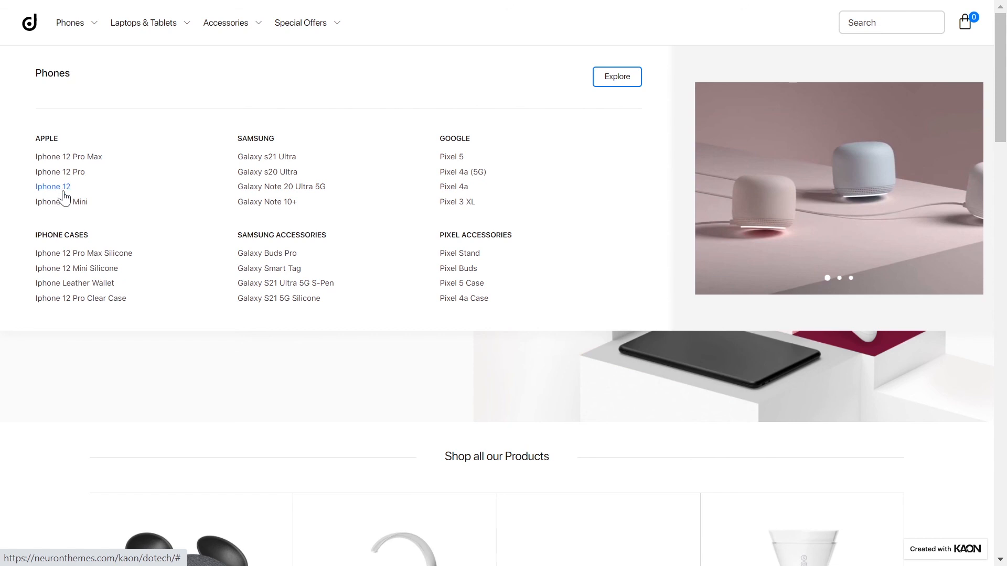
pyautogui.moveTo(833, 274)
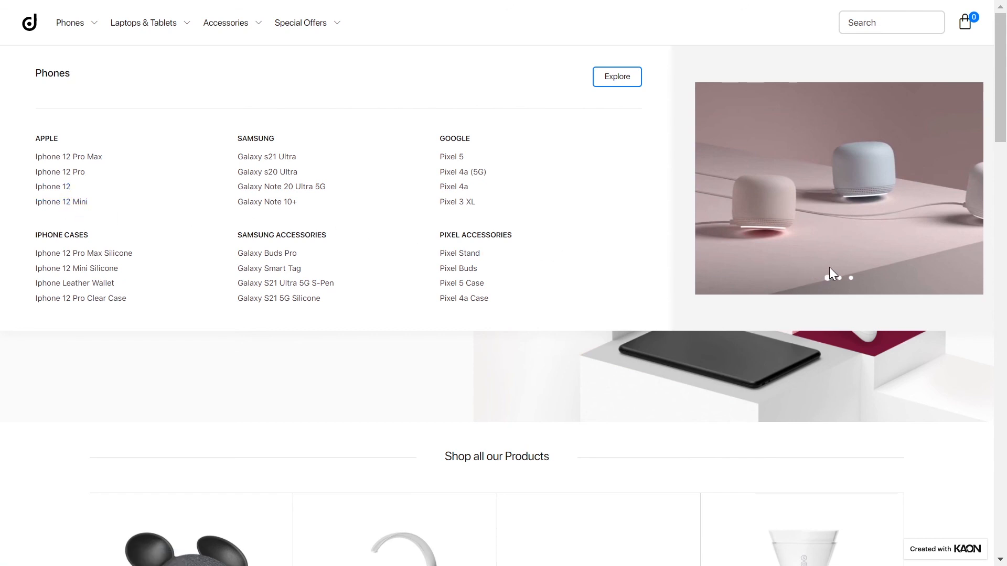
# On the live DoTech Store, open the Phones mega menu and show the third slide
pyautogui.click(850, 278)
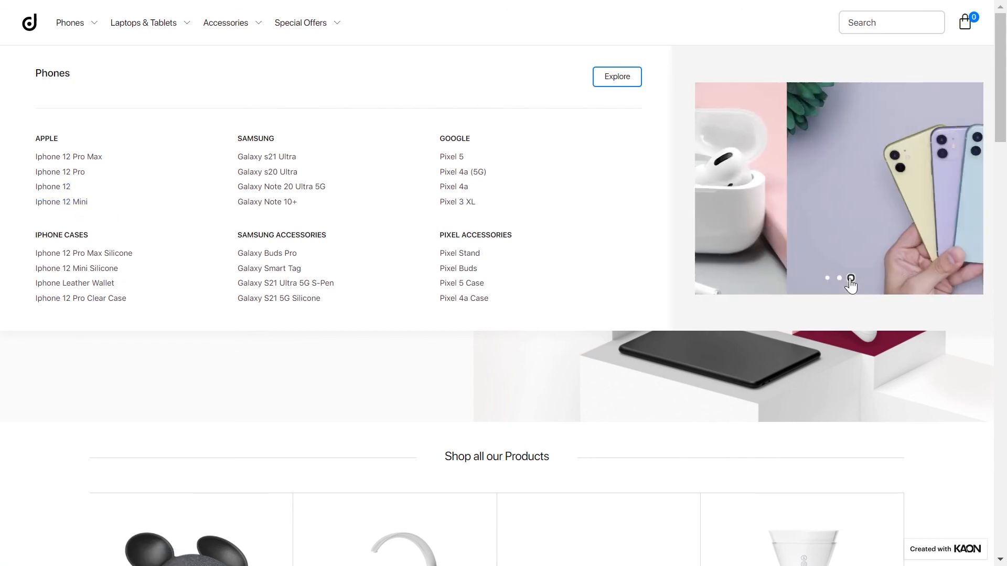